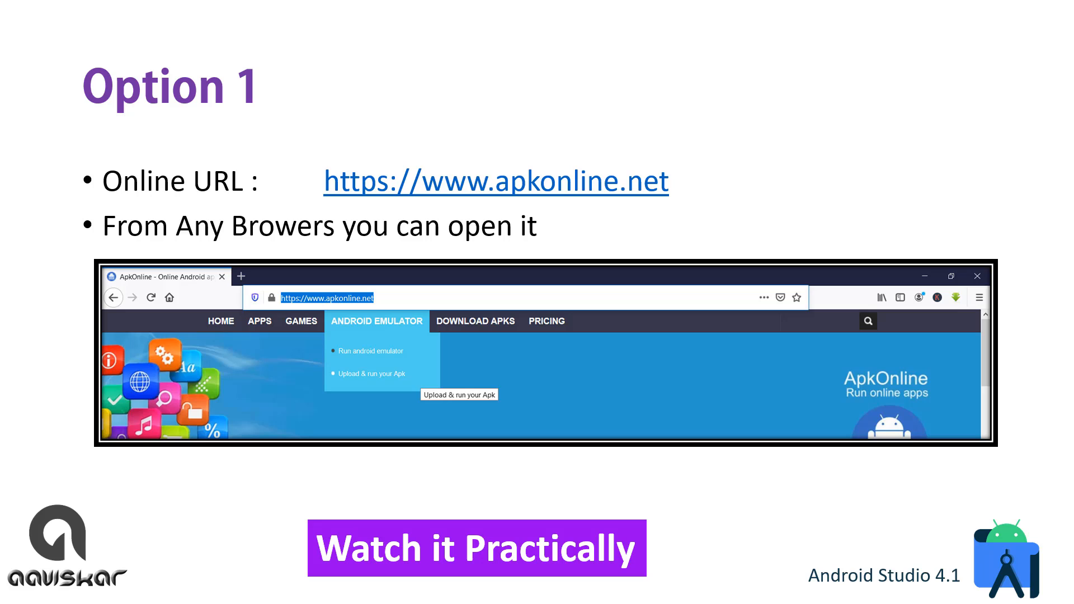
mouse_move(463, 497)
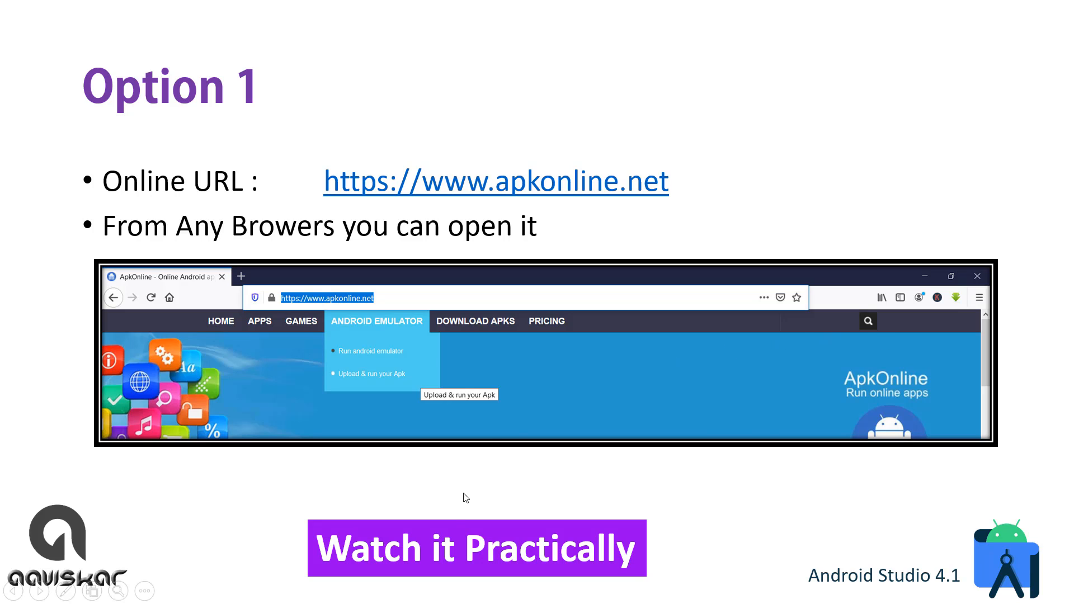
mouse_move(453, 538)
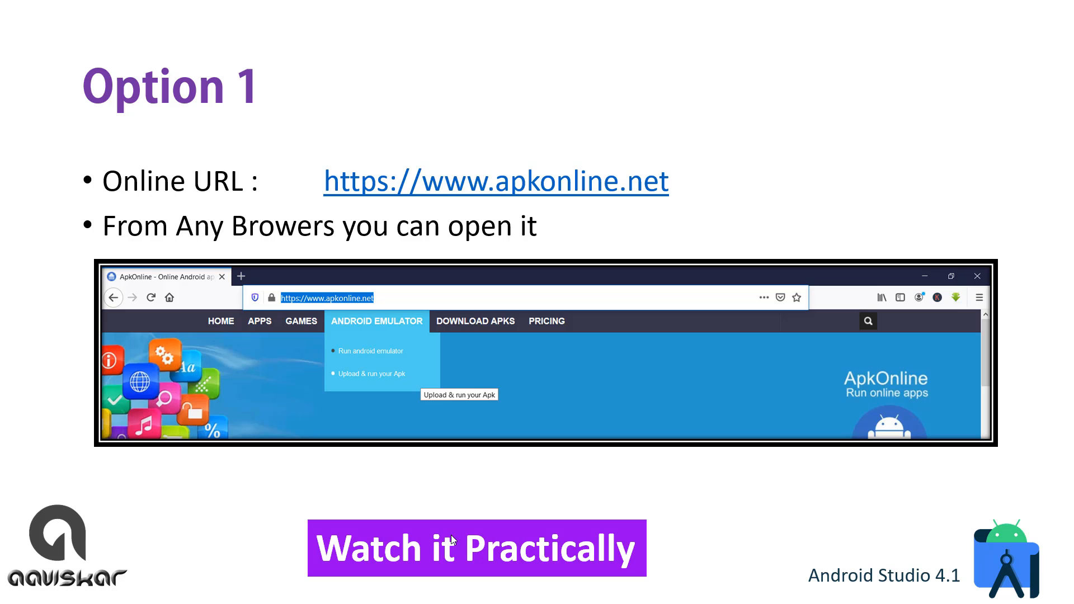
mouse_move(452, 539)
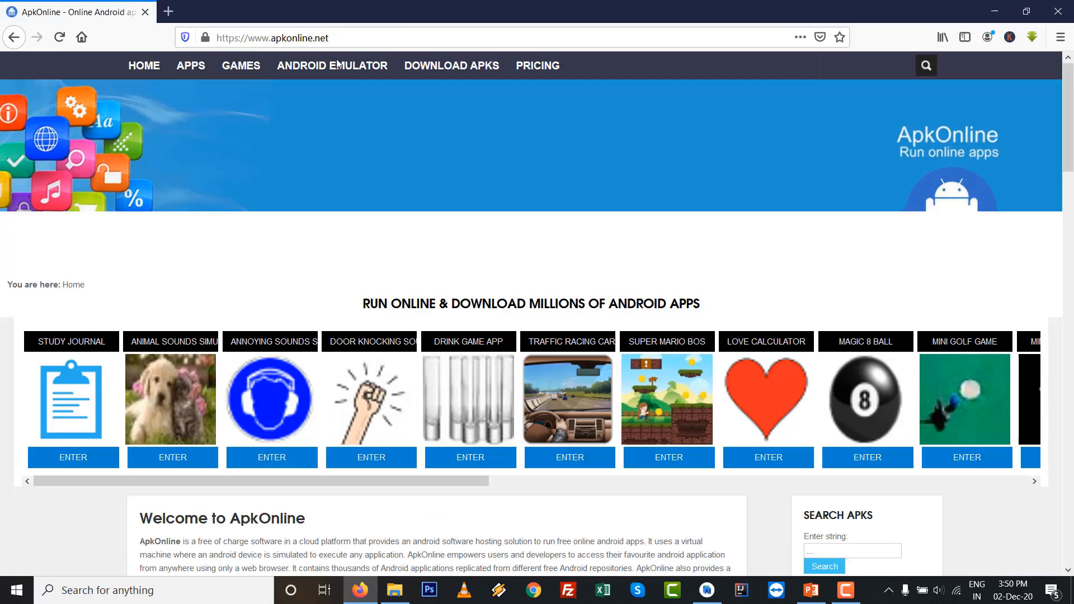
Choose Upload & run your Apk, pick aaviskardemo1.apk, complete the filename and upload it.
left_click(332, 65)
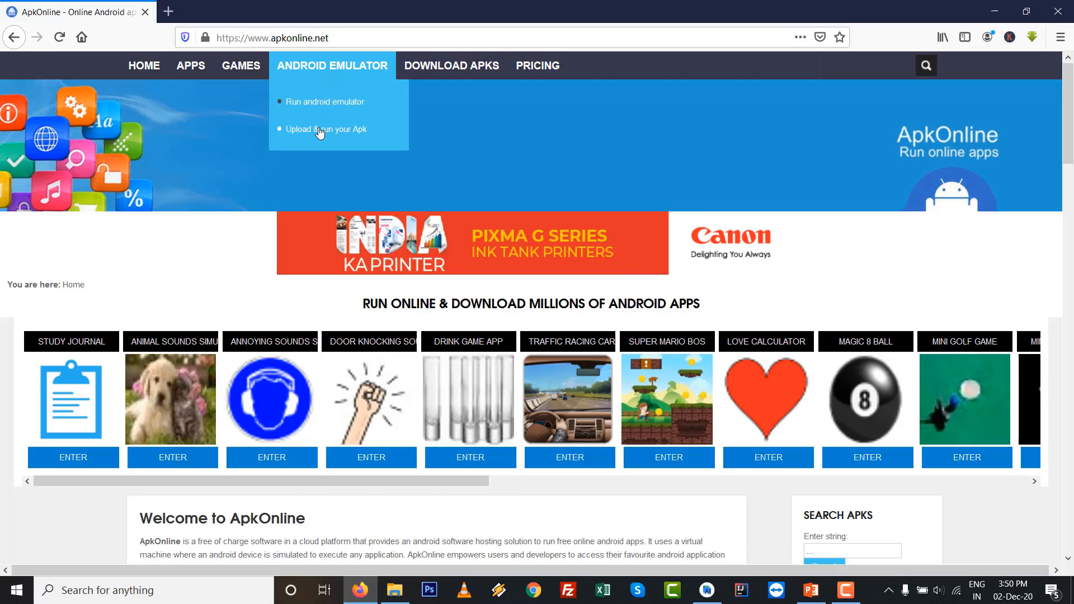
left_click(327, 129)
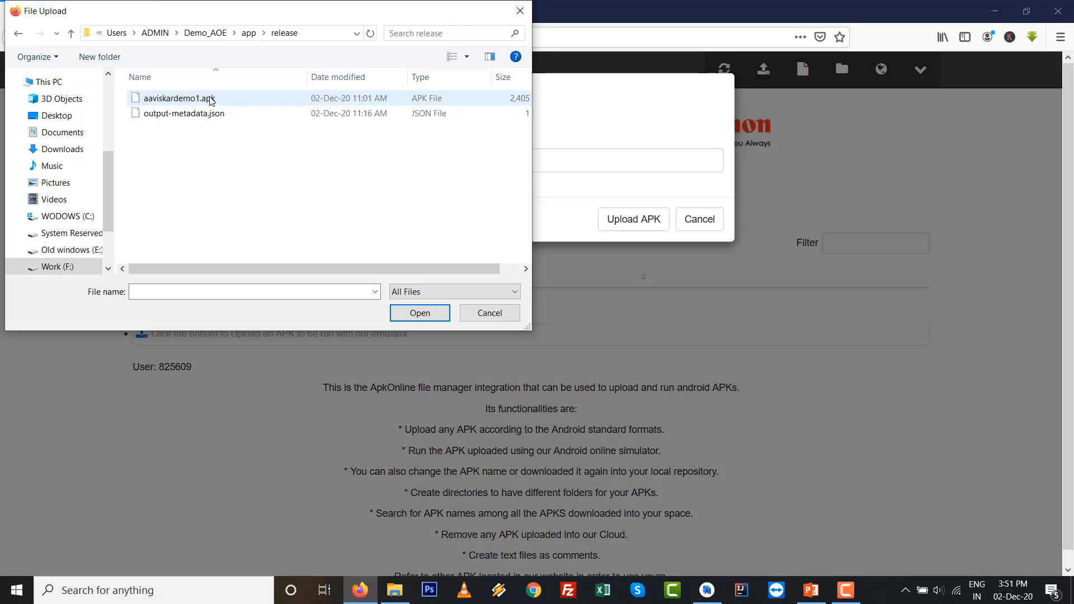
left_click(178, 98)
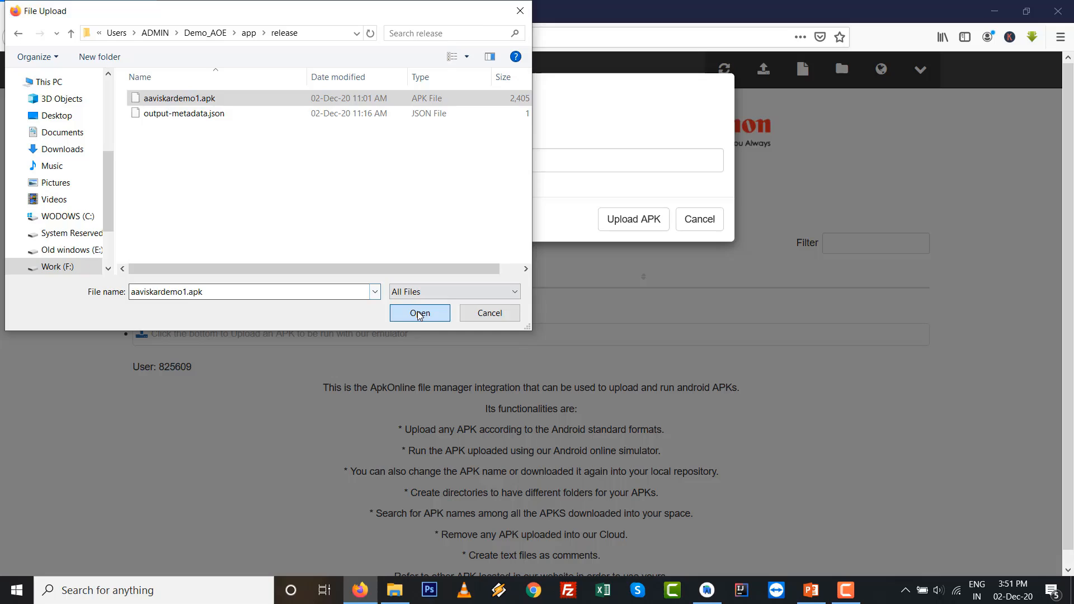
left_click(419, 314)
type("aaviskardem")
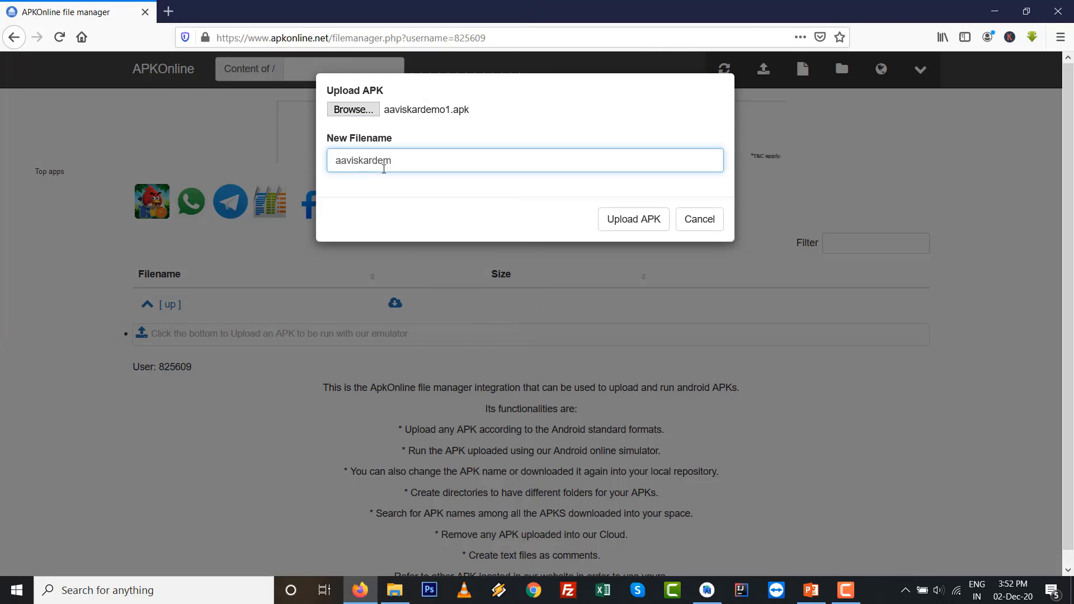
type("o1.apk")
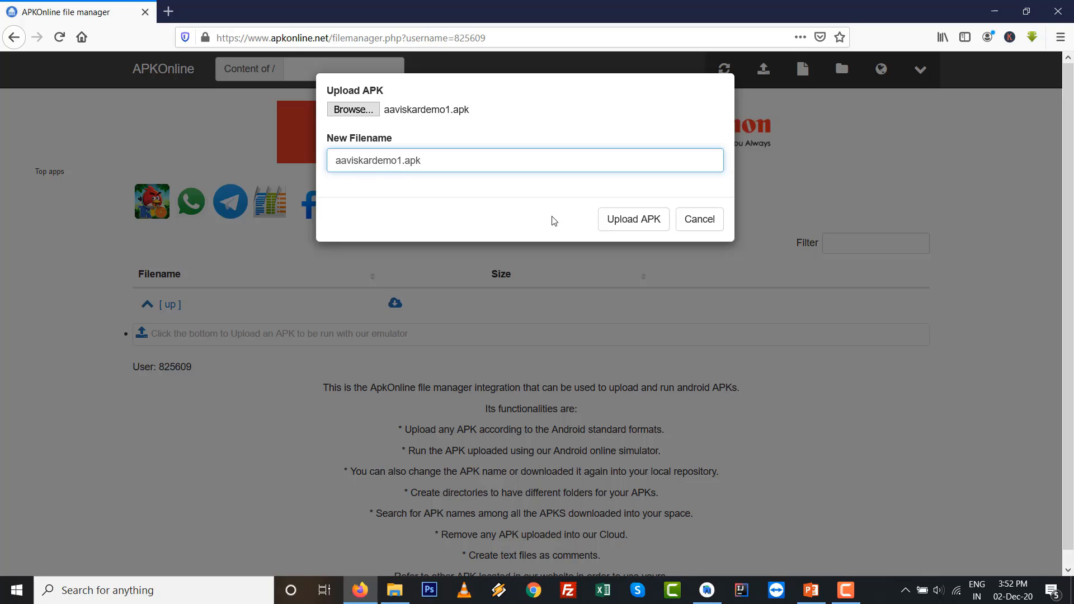
left_click(632, 219)
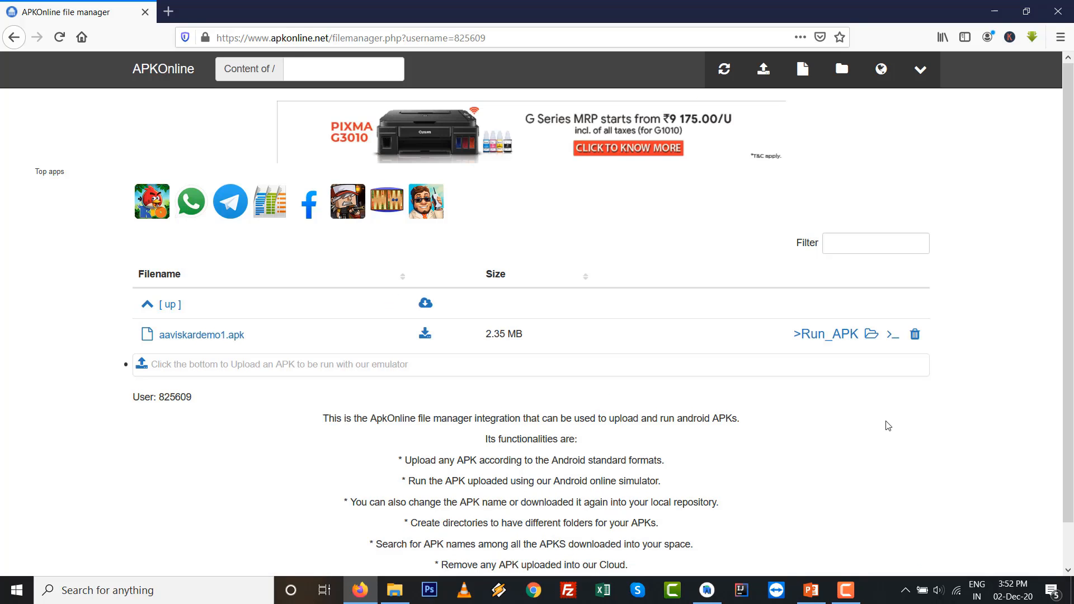
Launch aaviskardemo1.apk, start the emulator session and enter it once ready.
left_click(825, 335)
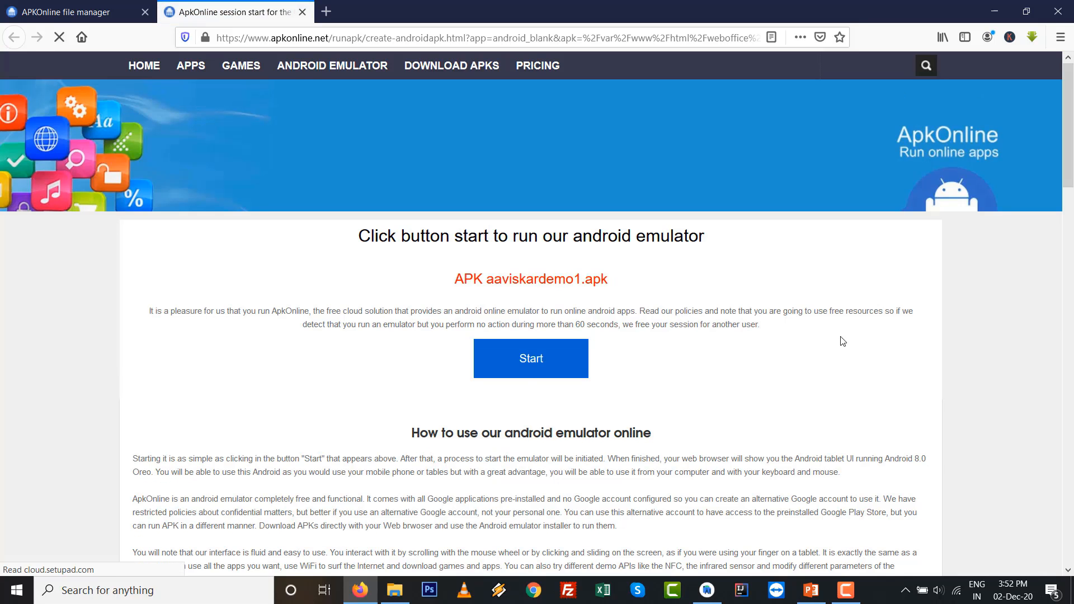
scroll("down", 3)
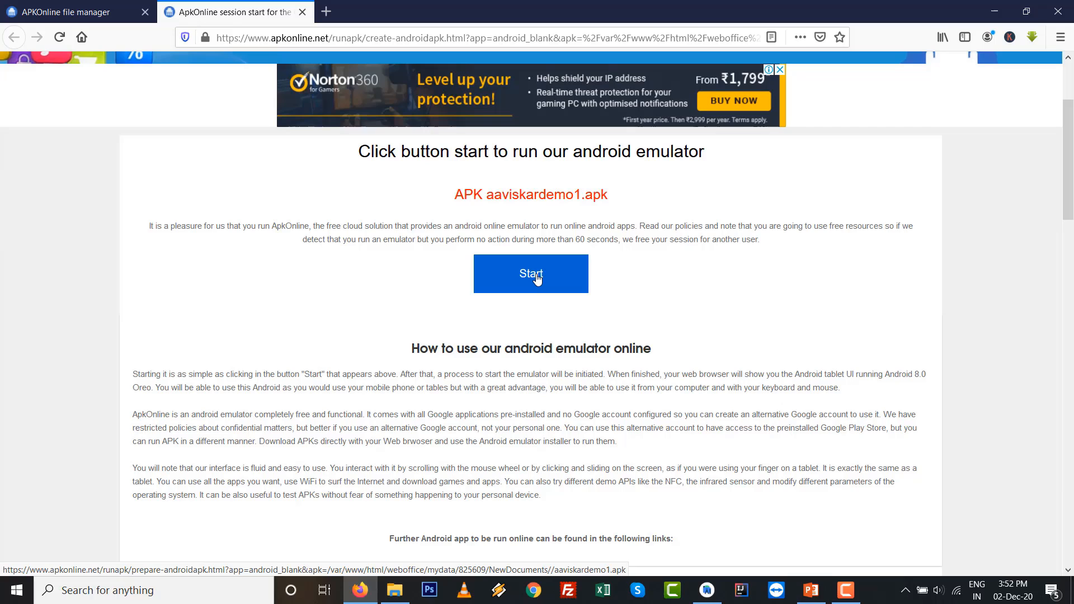
left_click(530, 273)
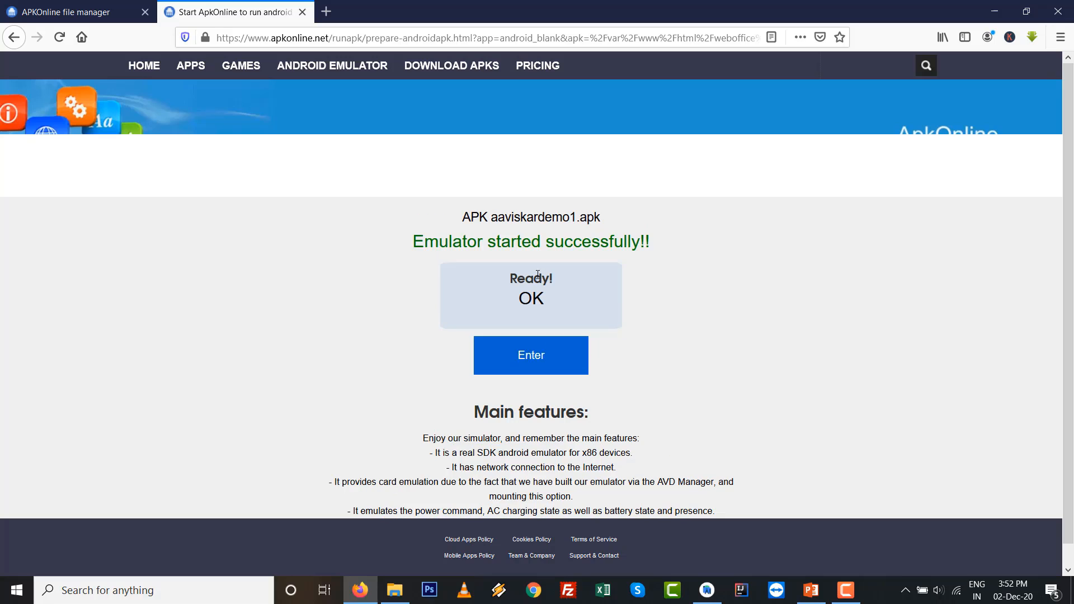
mouse_move(507, 350)
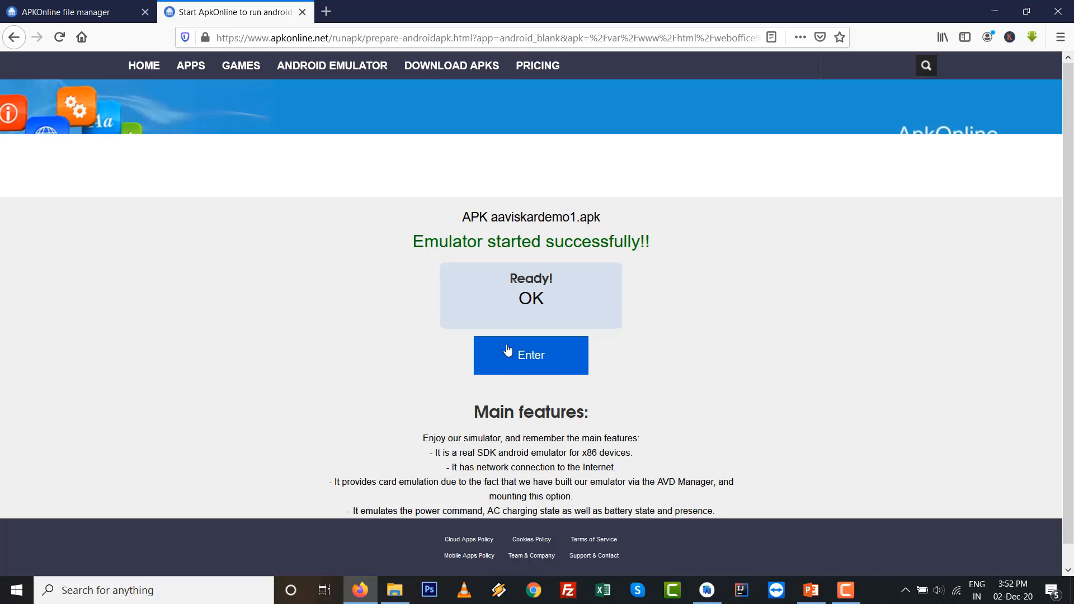
left_click(530, 355)
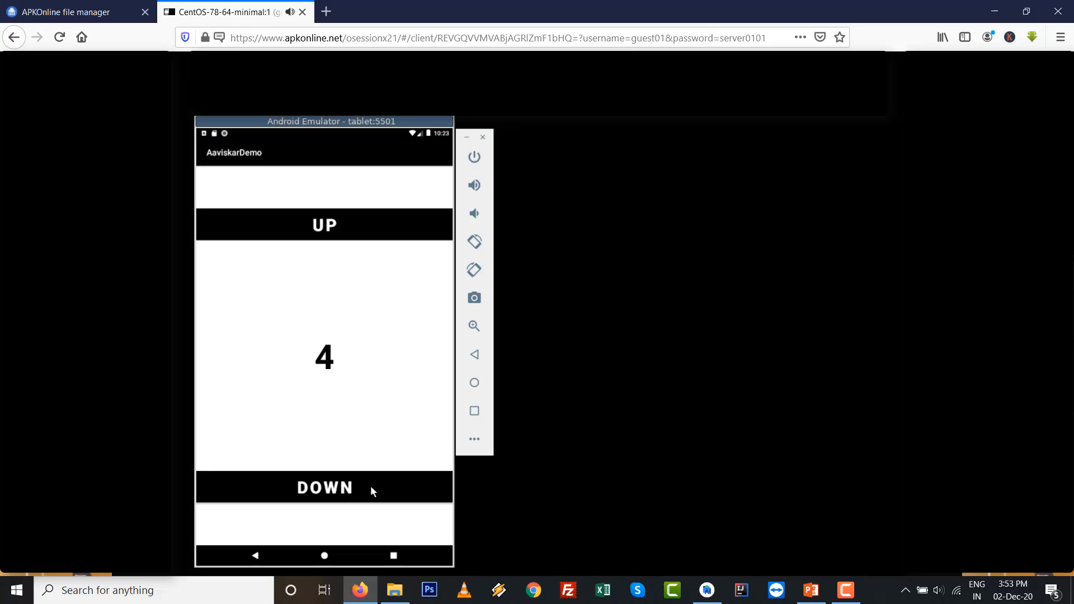
Tap DOWN twice in the AaviskarDemo app to lower the counter.
left_click(324, 487)
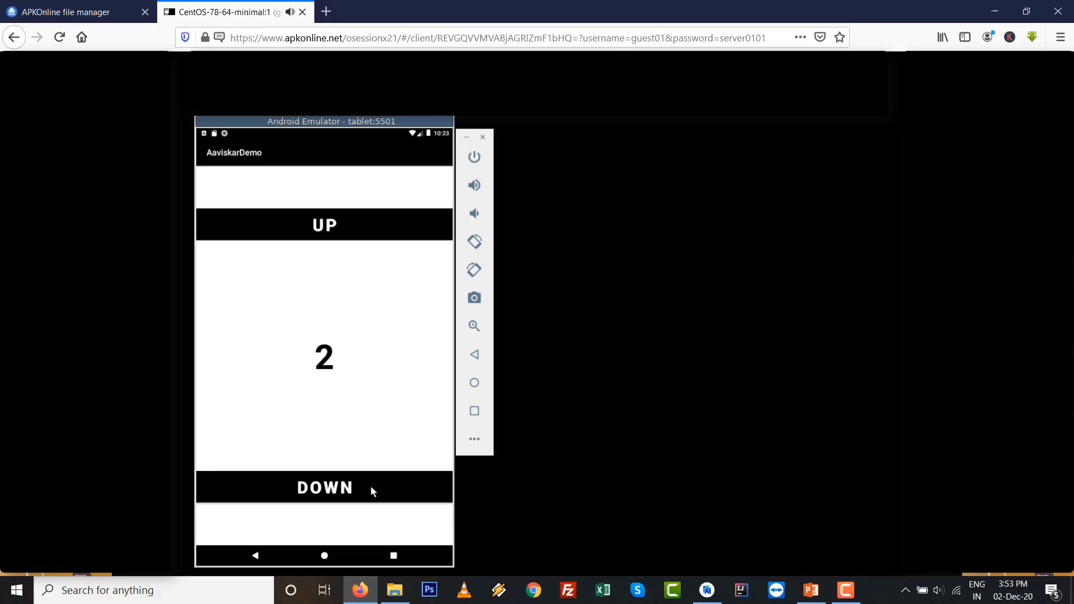
left_click(324, 486)
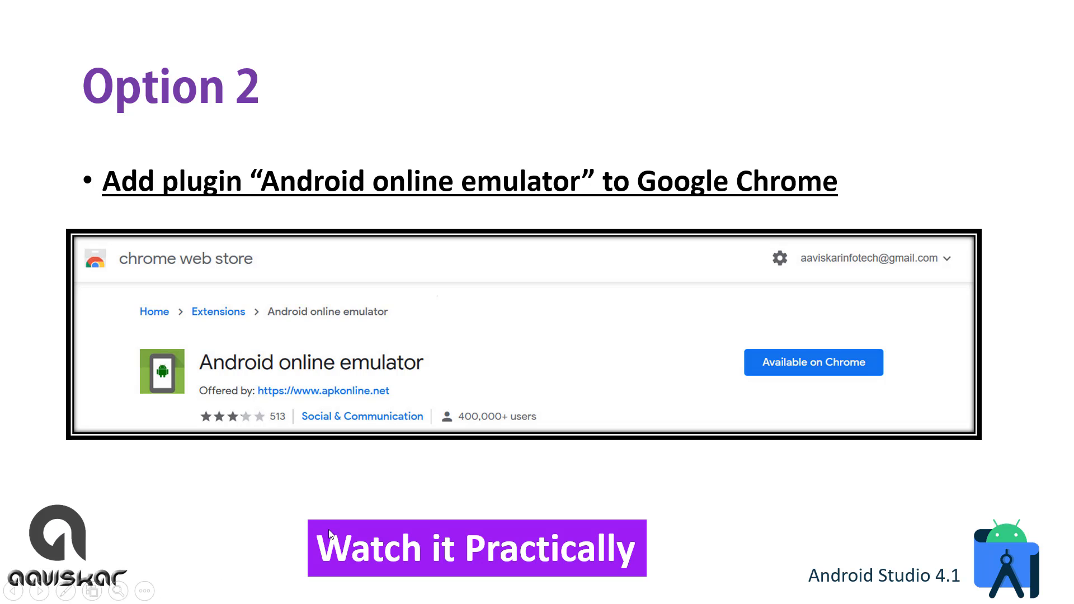
mouse_move(462, 536)
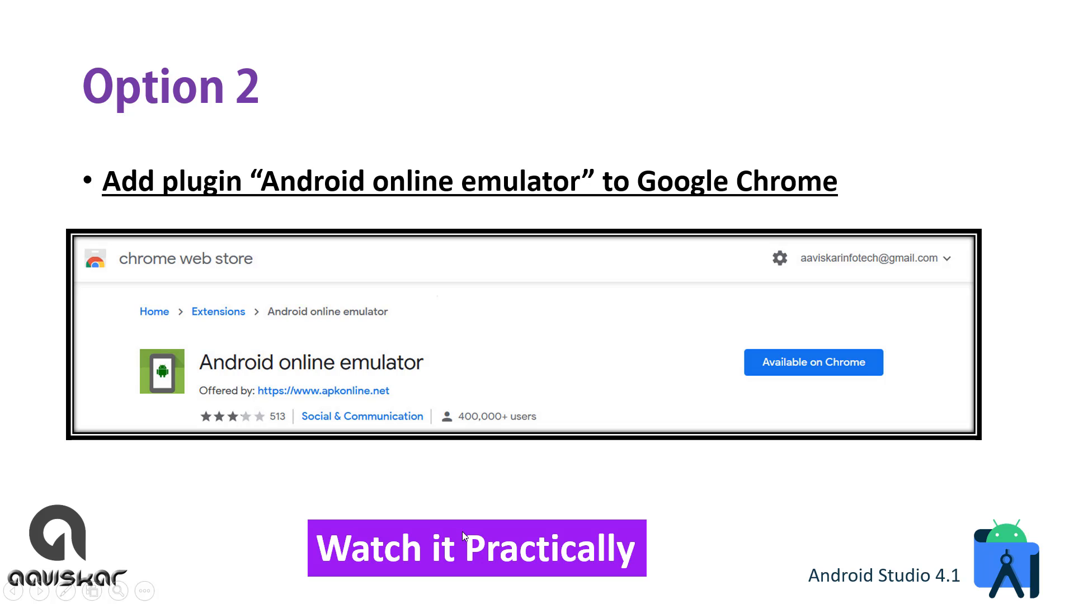
mouse_move(749, 524)
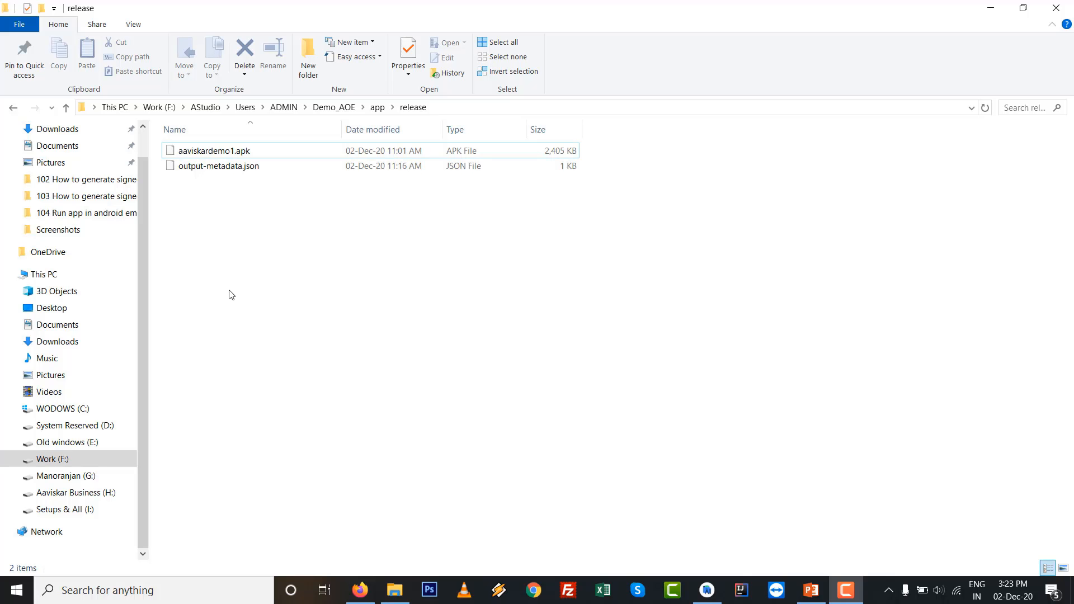
mouse_move(533, 589)
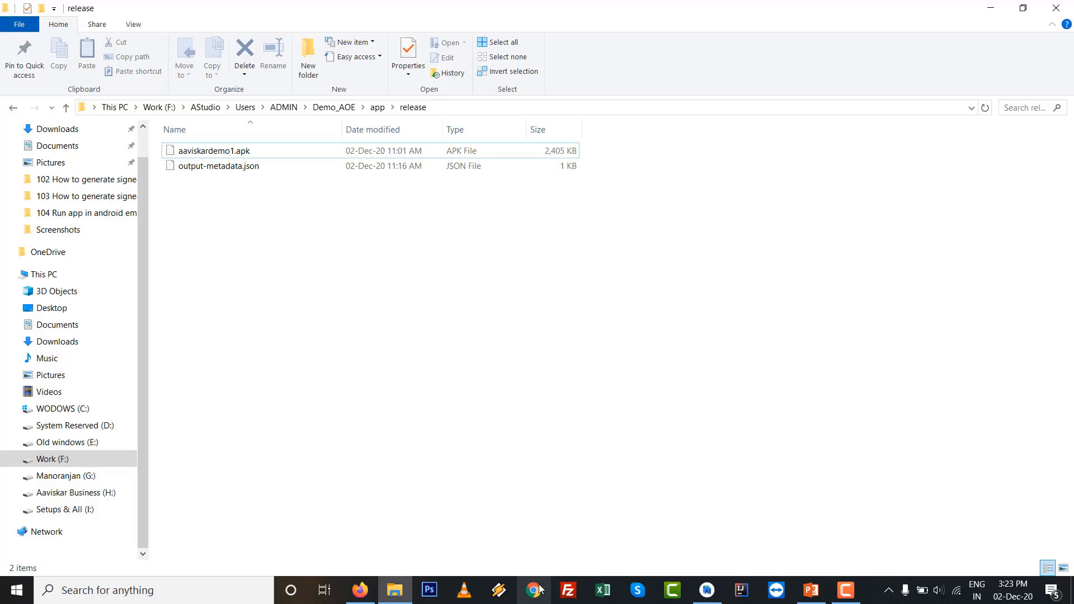
Bring Chrome forward and open the 'Android online emulator' result in its new web store tab.
left_click(532, 590)
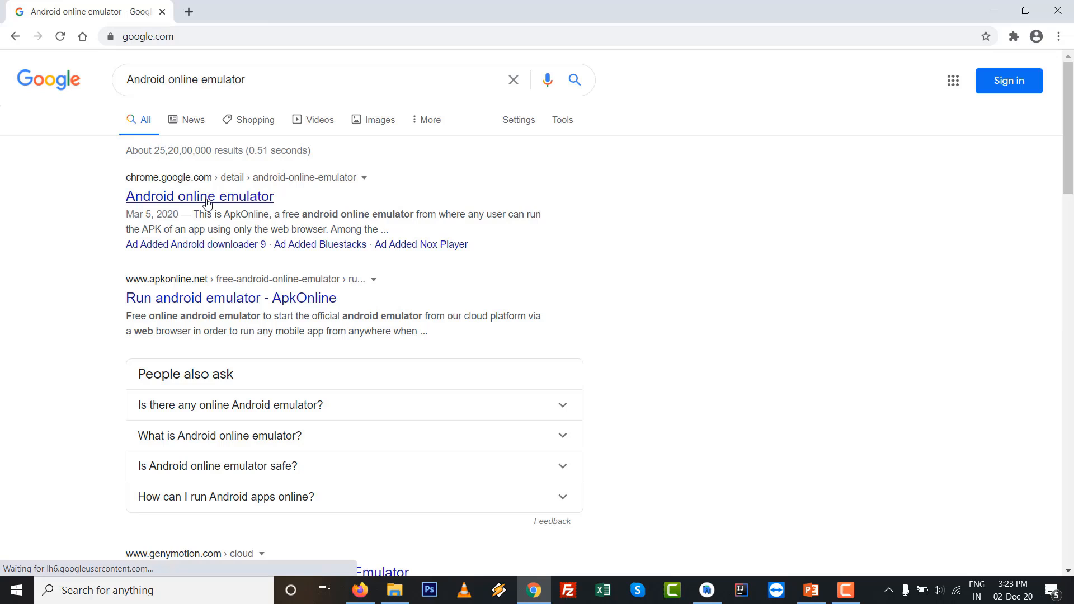
left_click(199, 196)
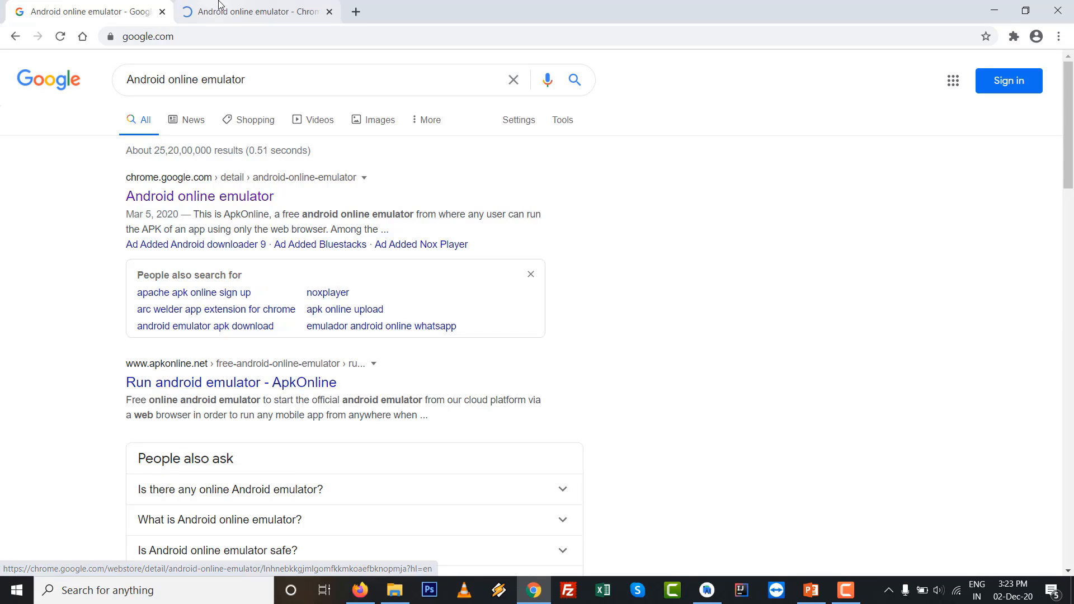
left_click(199, 196)
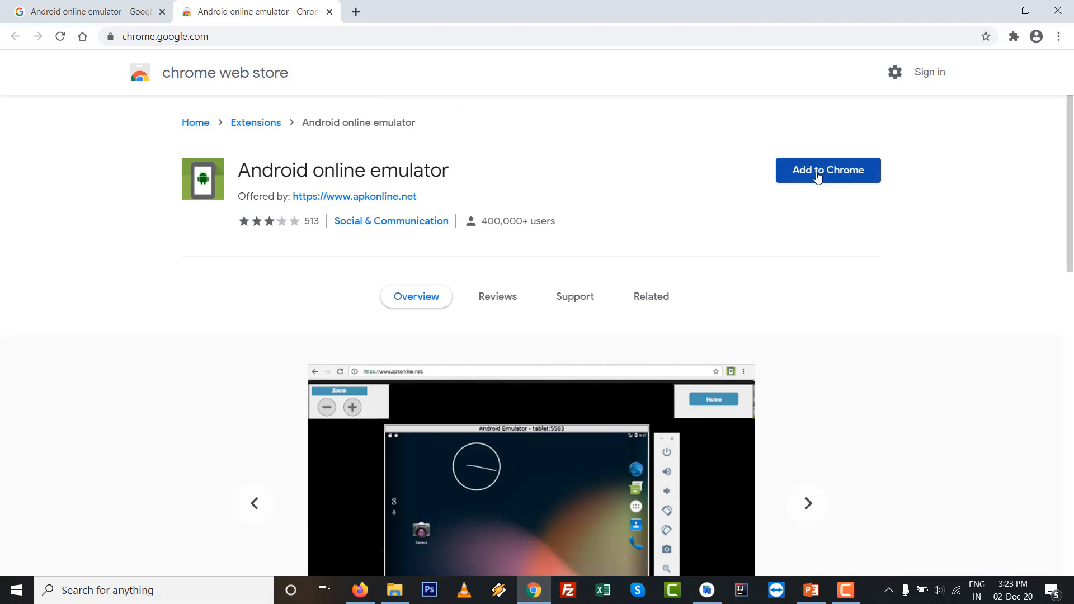
mouse_move(420, 203)
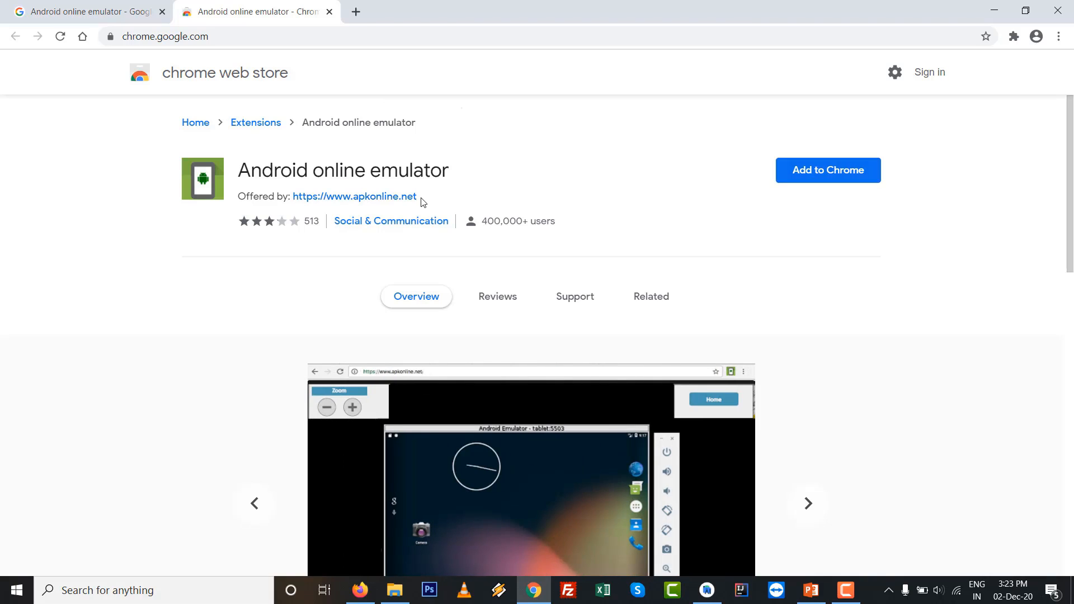
Add the Android online emulator extension to Chrome and open its options from the Extensions menu.
double_click(354, 197)
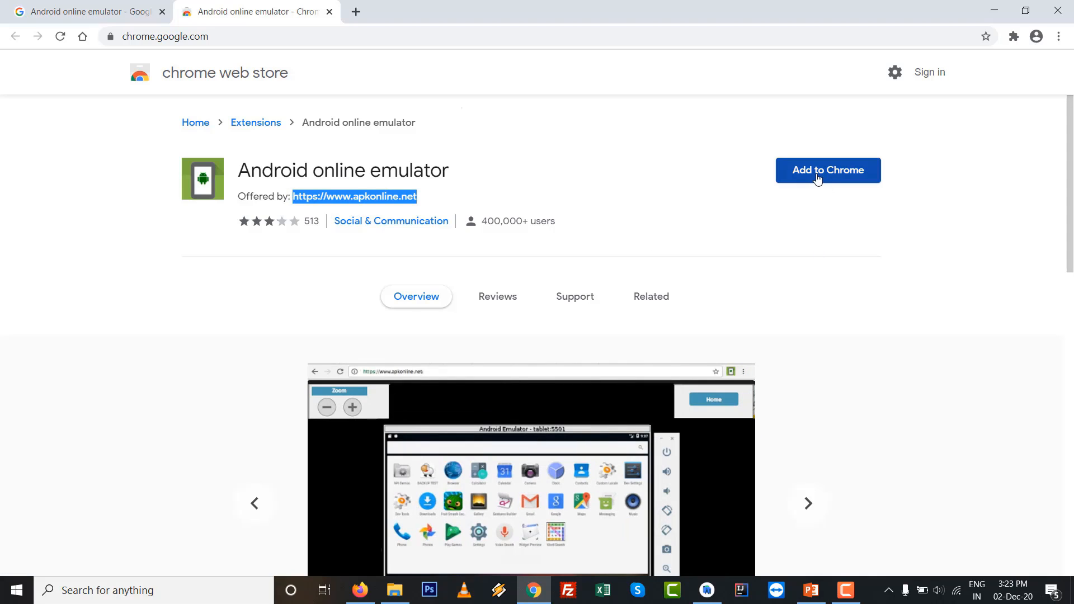
left_click(826, 170)
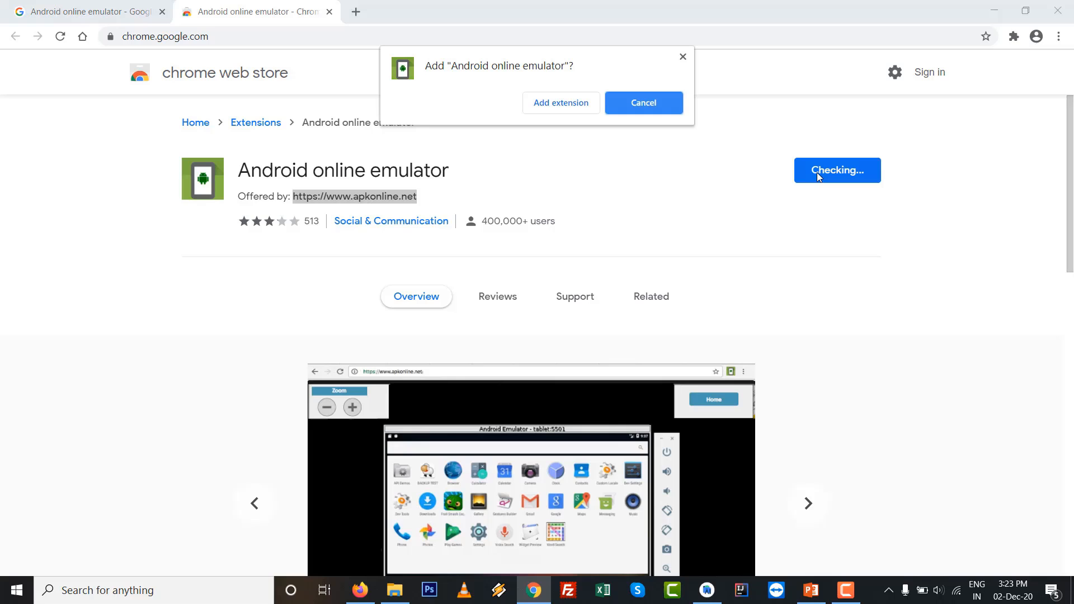
left_click(642, 103)
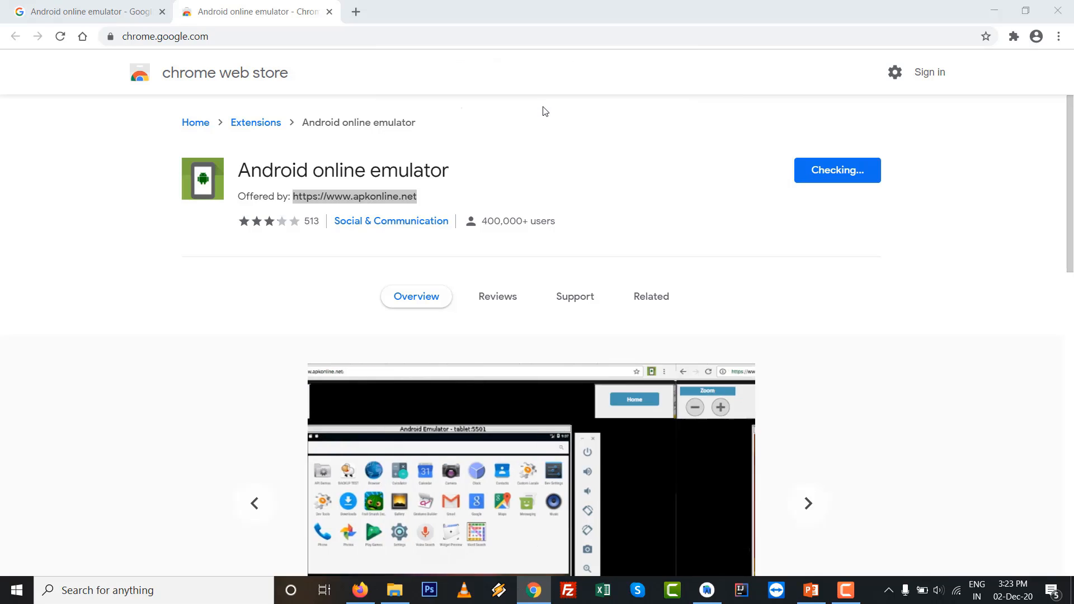
left_click(1013, 36)
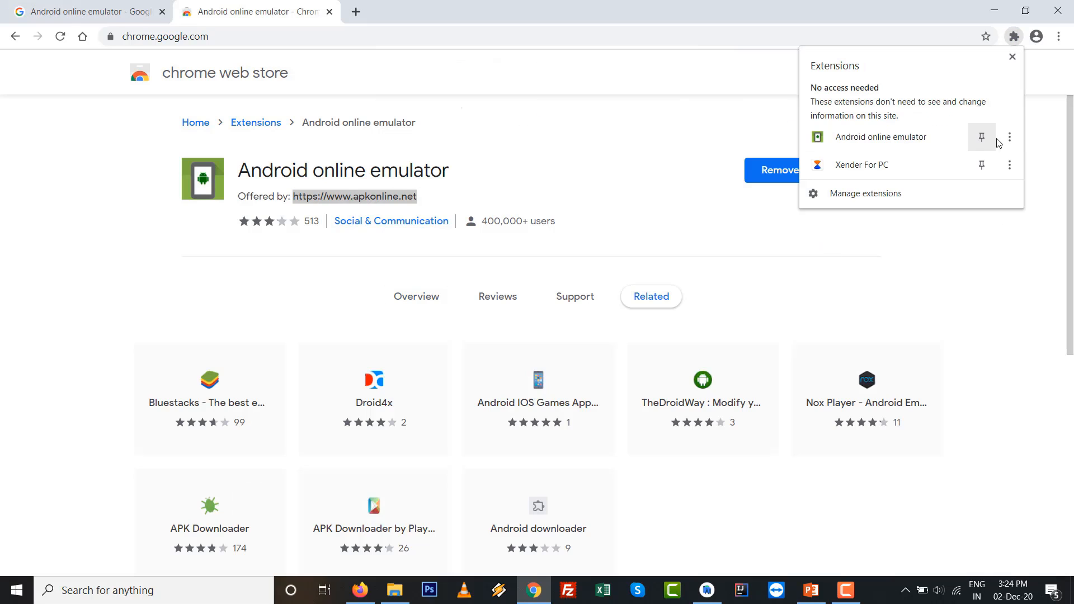
left_click(1009, 136)
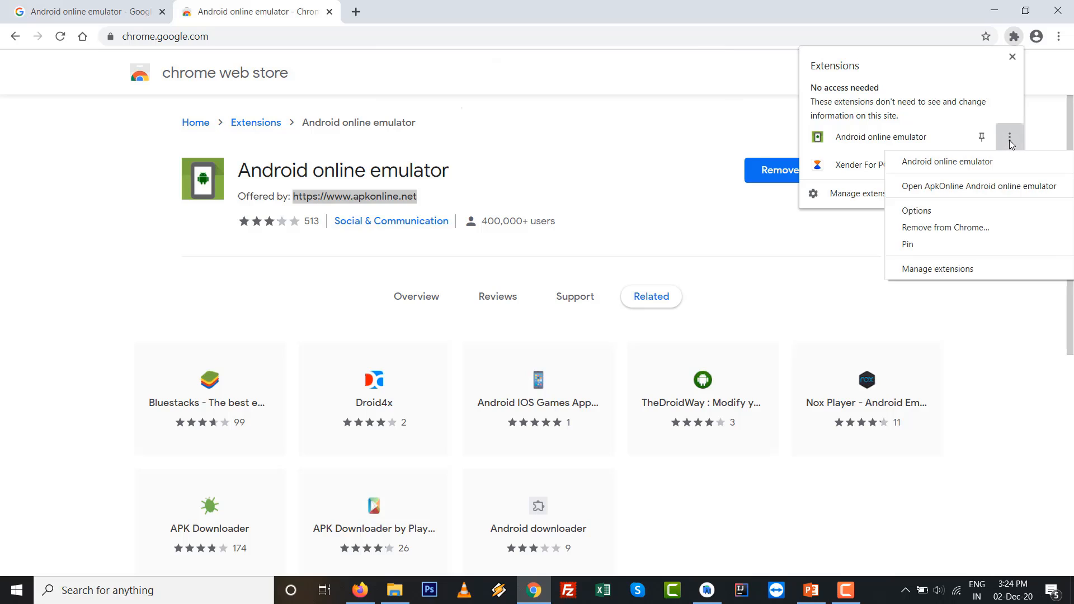
mouse_move(967, 185)
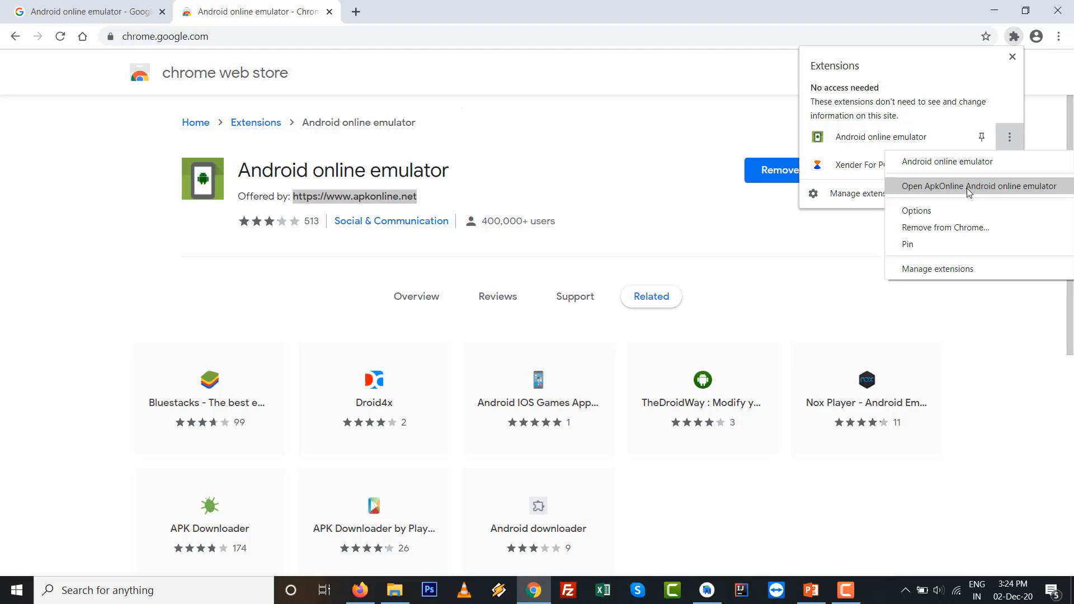
mouse_move(949, 161)
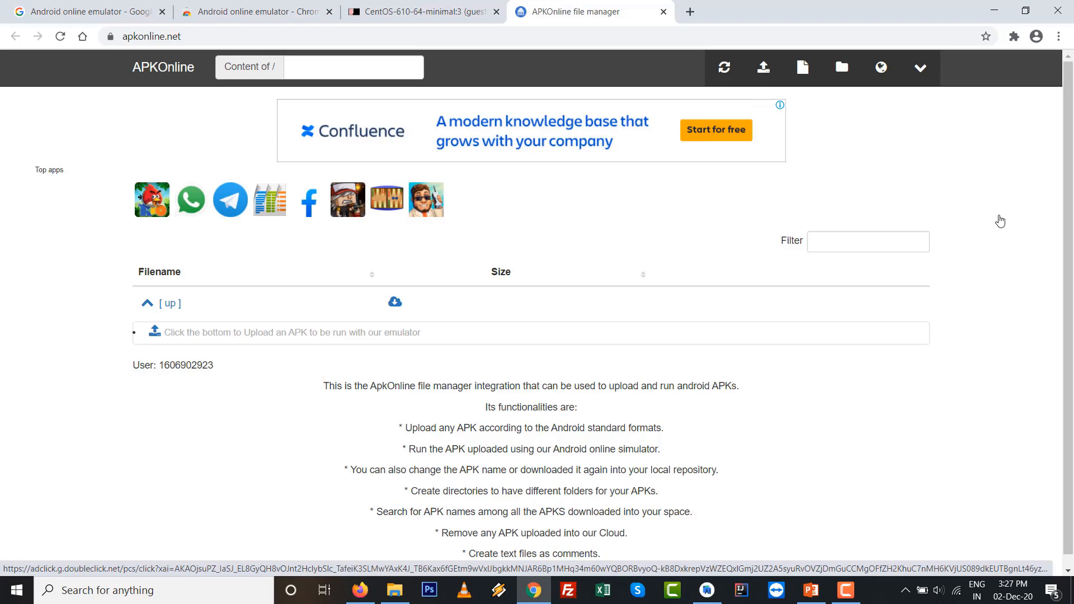
left_click(1013, 35)
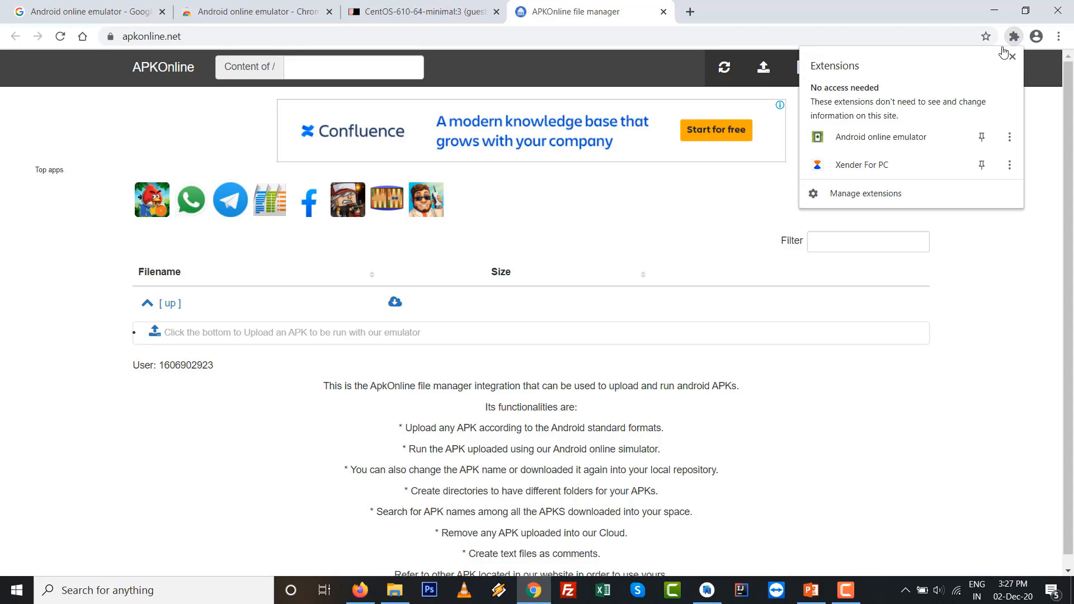
left_click(1008, 137)
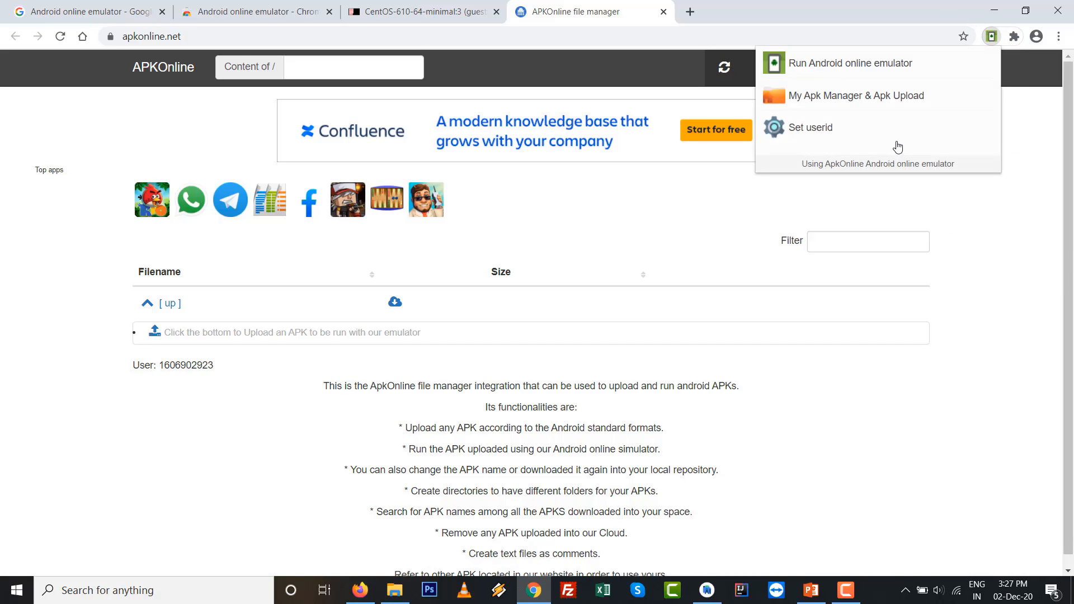
left_click(849, 63)
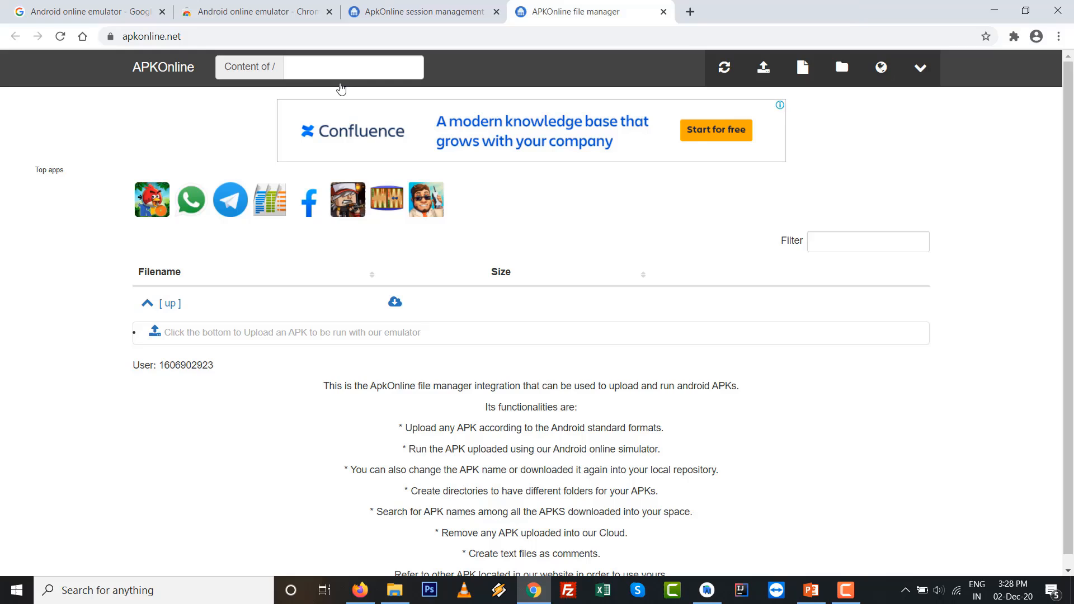
Start a new upload and select aaviskardemo1.apk from the project's release folder.
left_click(762, 67)
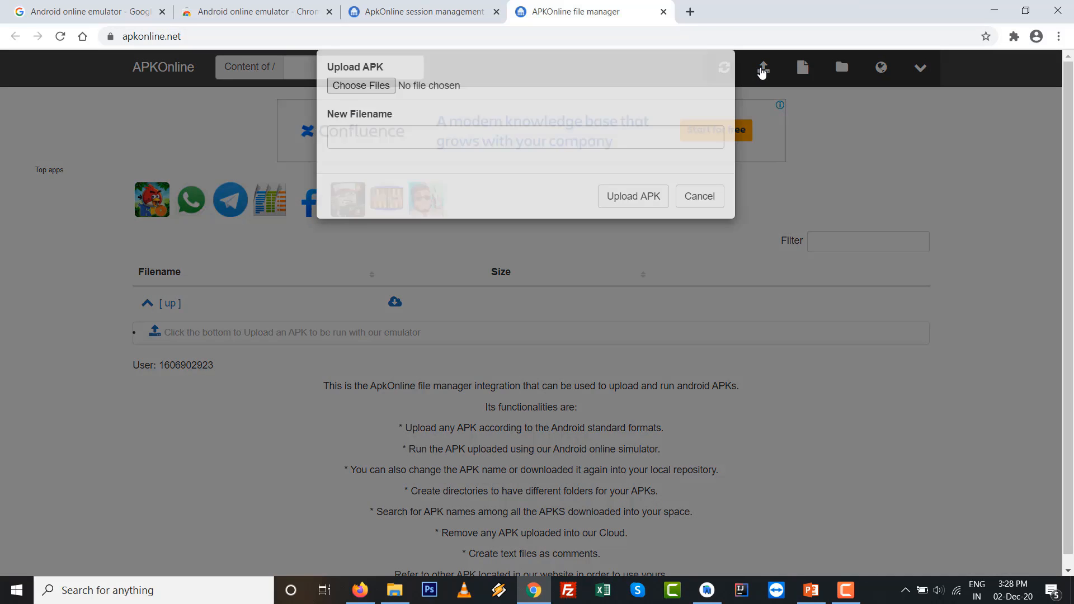
left_click(360, 85)
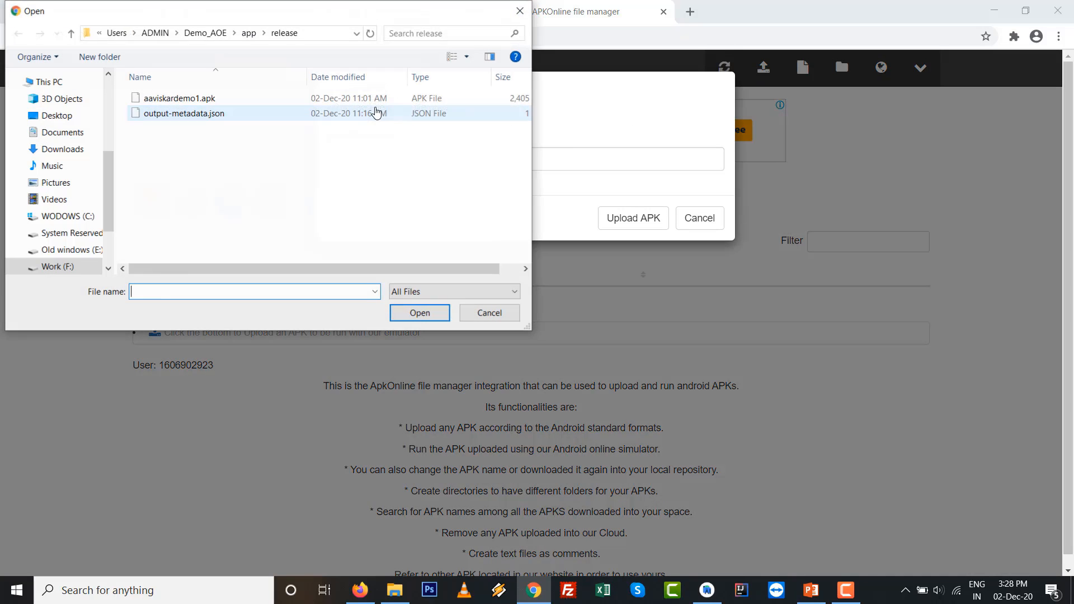
left_click(178, 98)
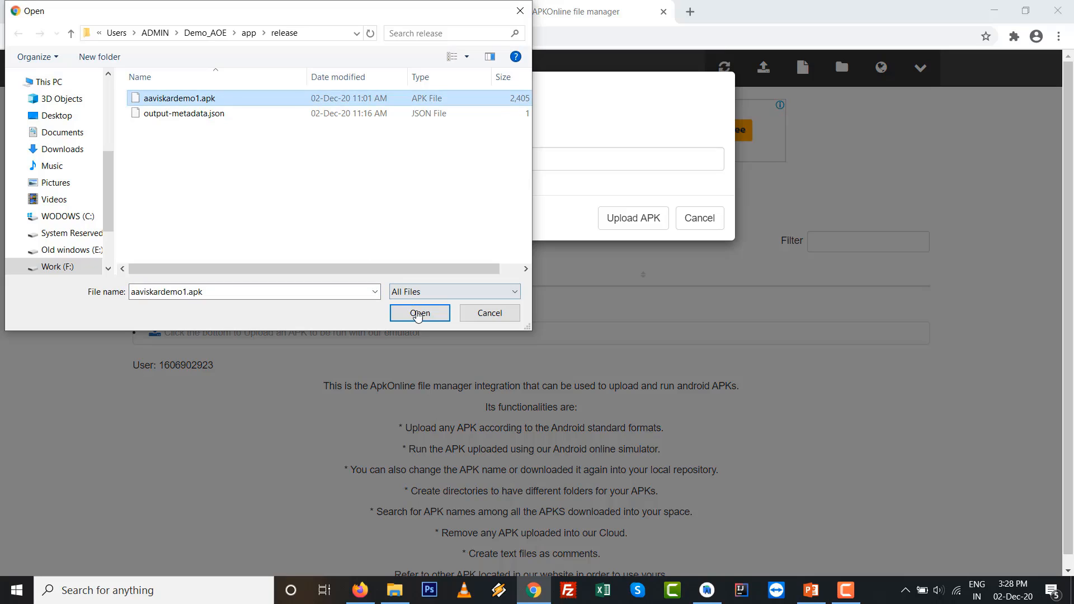
left_click(420, 312)
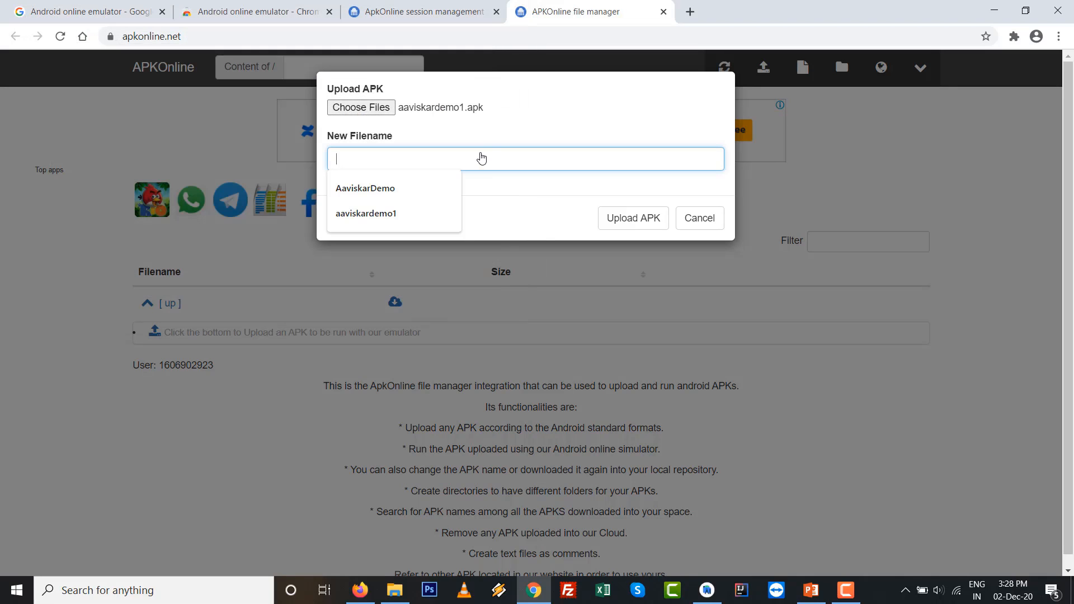
Set the new filename to aaviskardemo1, upload the APK and choose to run it.
left_click(366, 212)
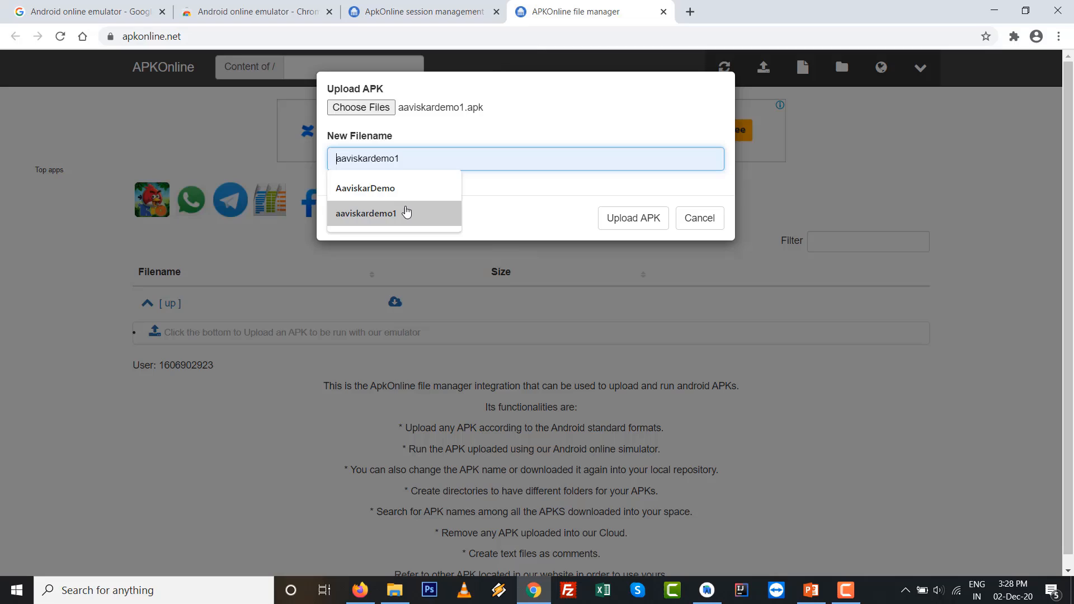
key("Backspace")
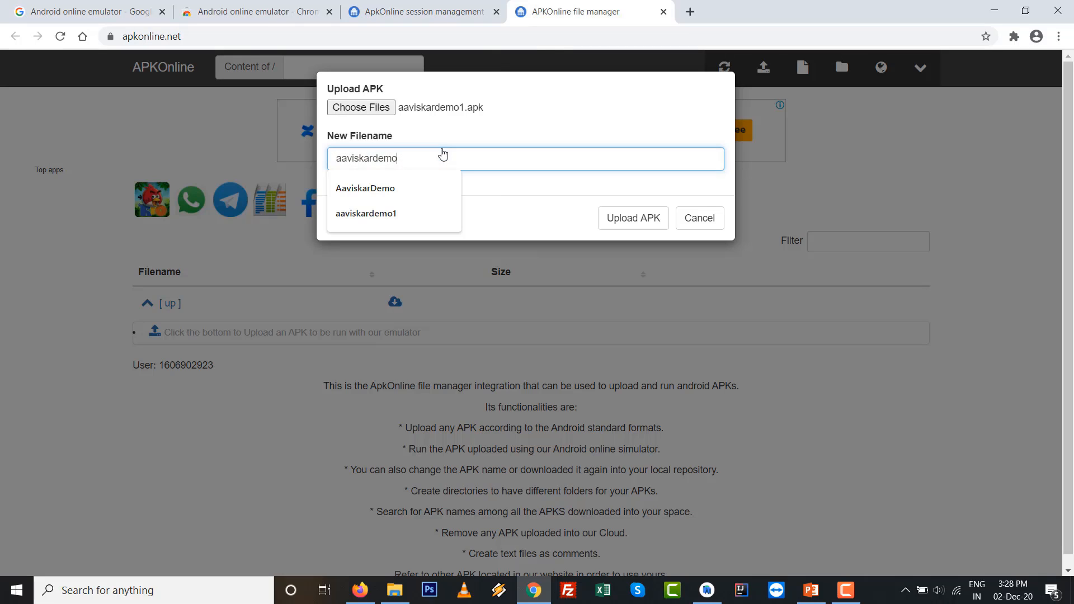
mouse_move(560, 164)
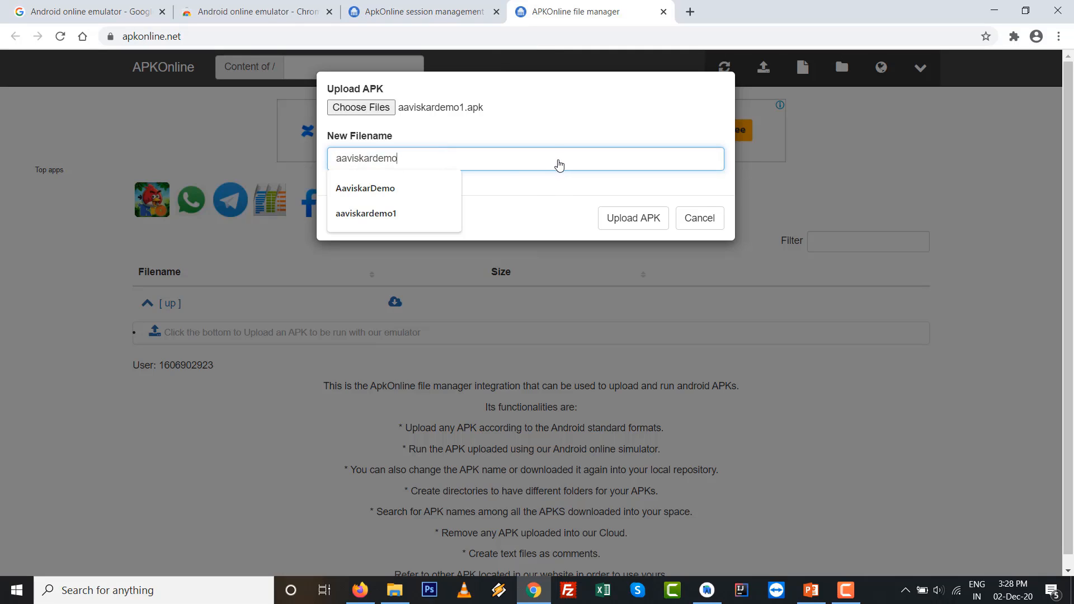
left_click(365, 212)
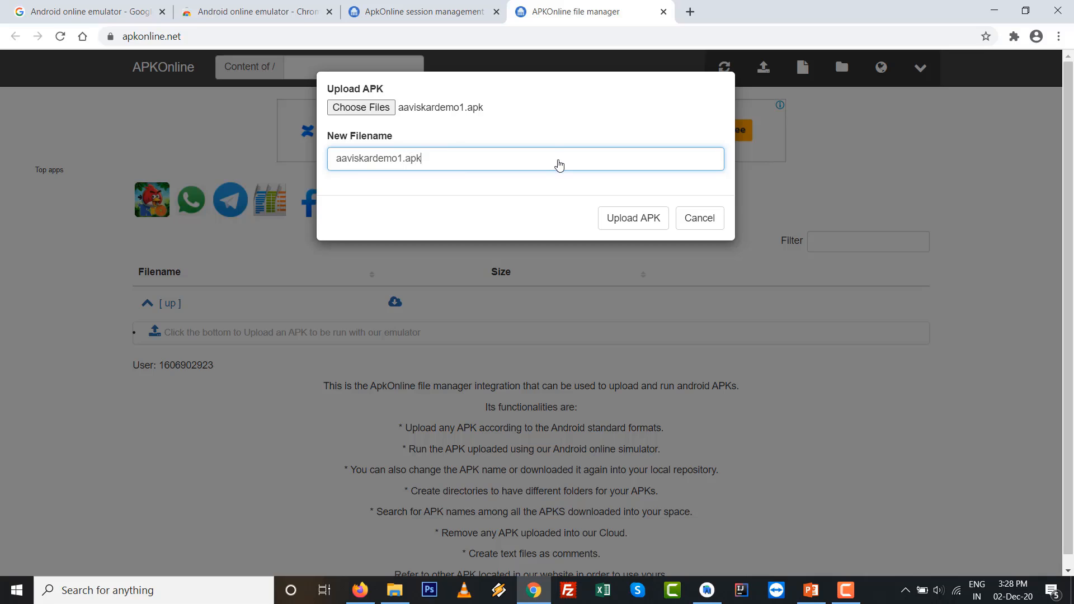
left_click(631, 219)
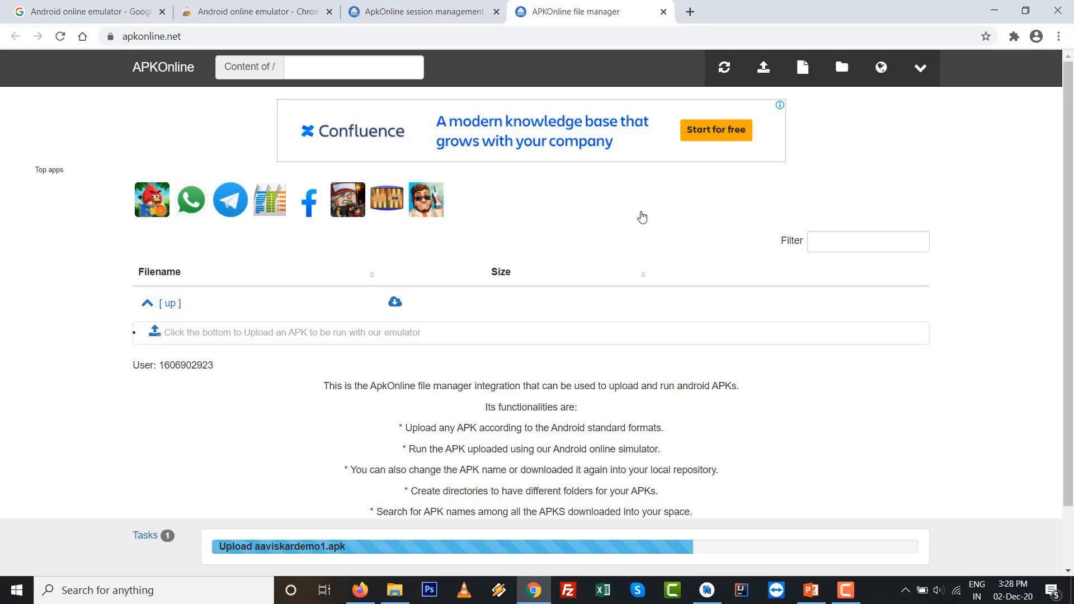
mouse_move(1019, 374)
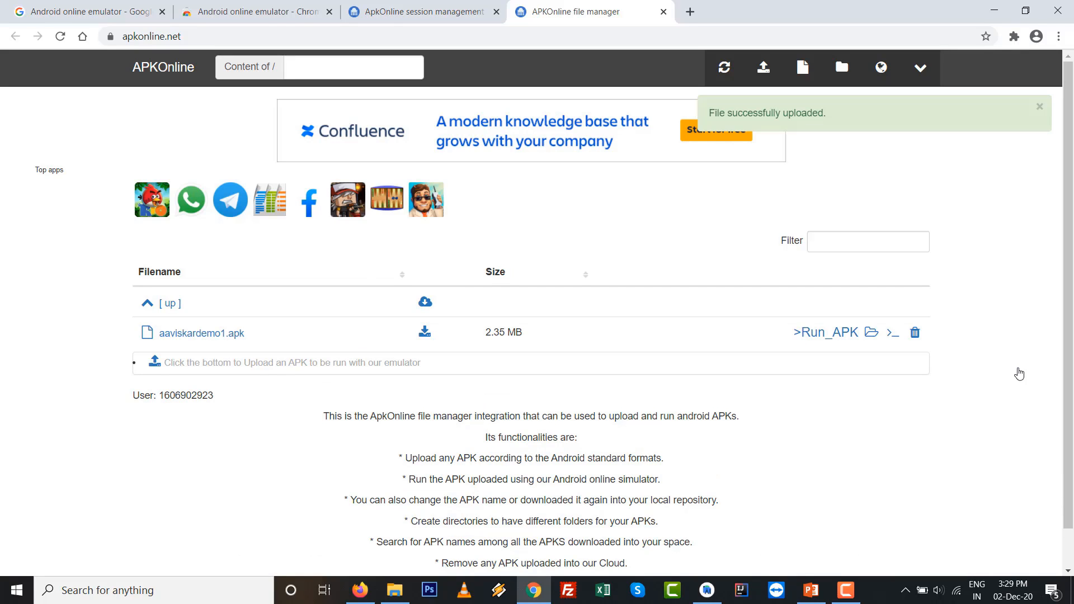
mouse_move(826, 332)
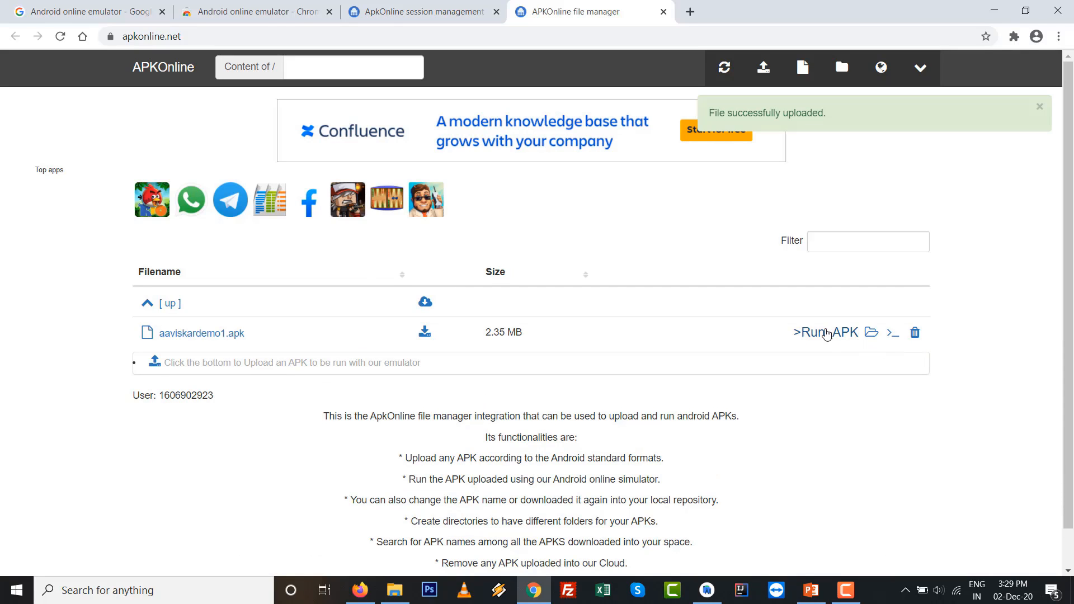
mouse_move(826, 335)
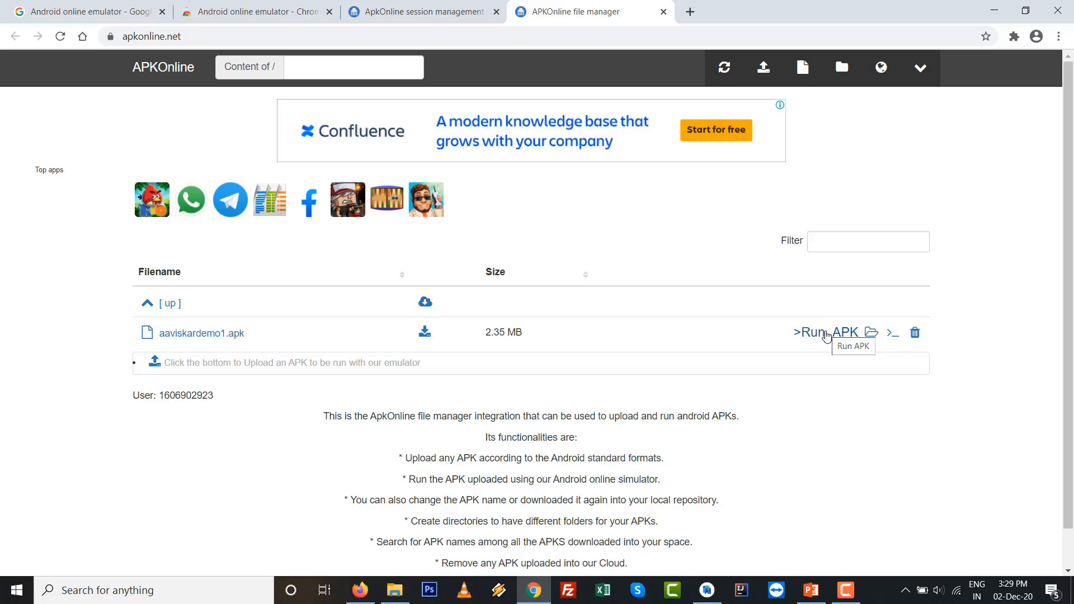
left_click(813, 332)
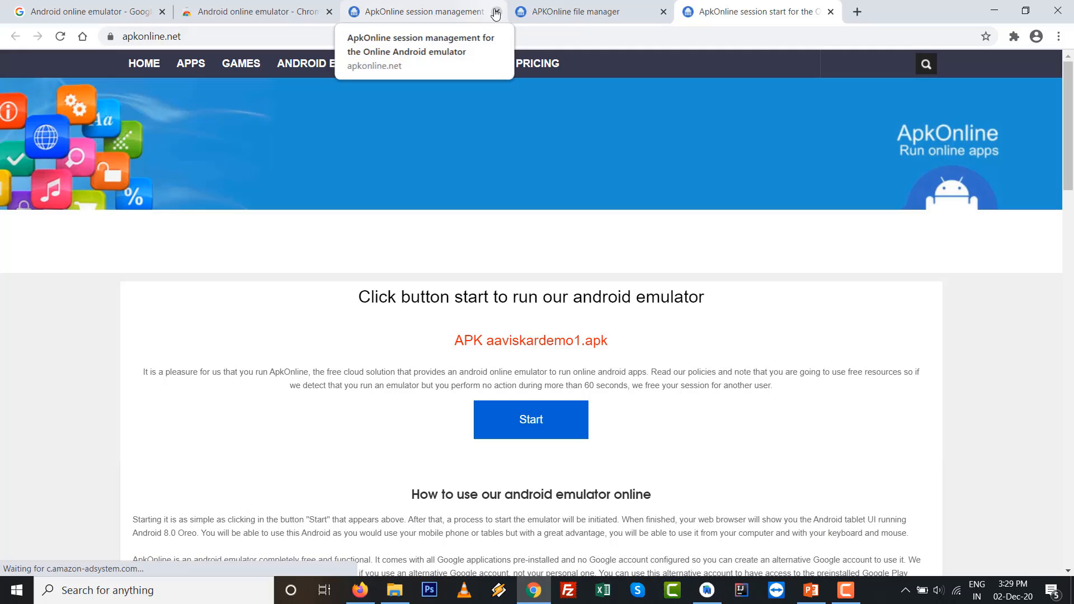
Close the old session tab, start the emulator for the uploaded APK and enter it when ready.
left_click(496, 11)
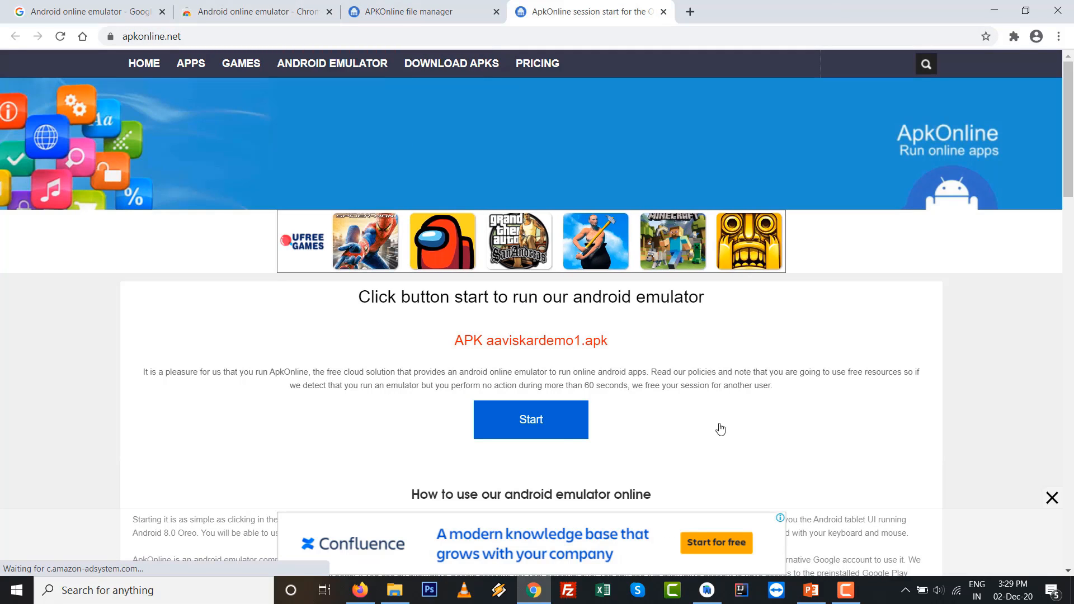
mouse_move(560, 425)
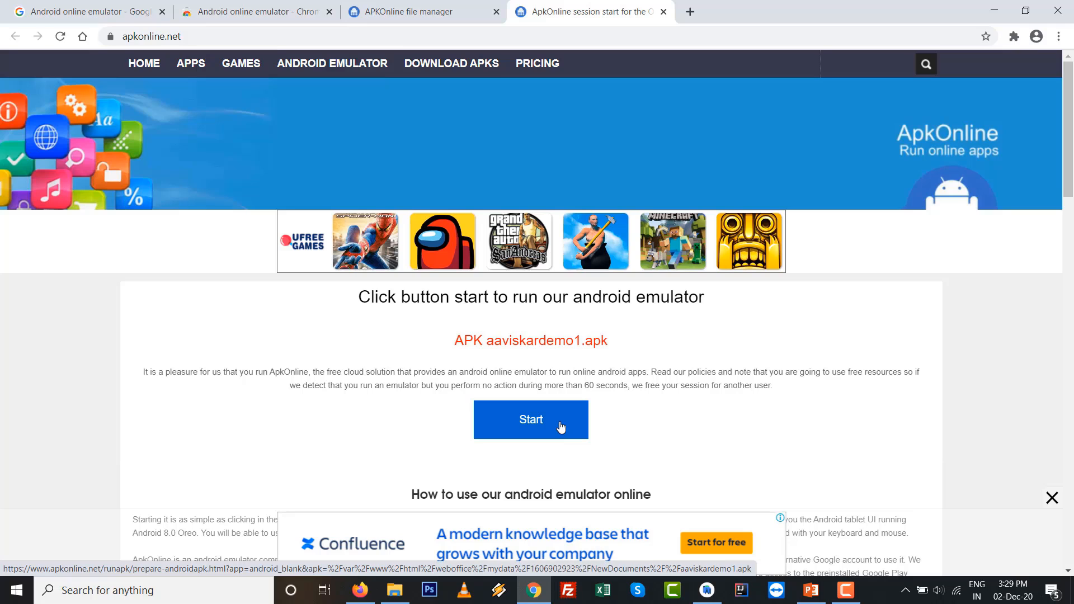
left_click(530, 419)
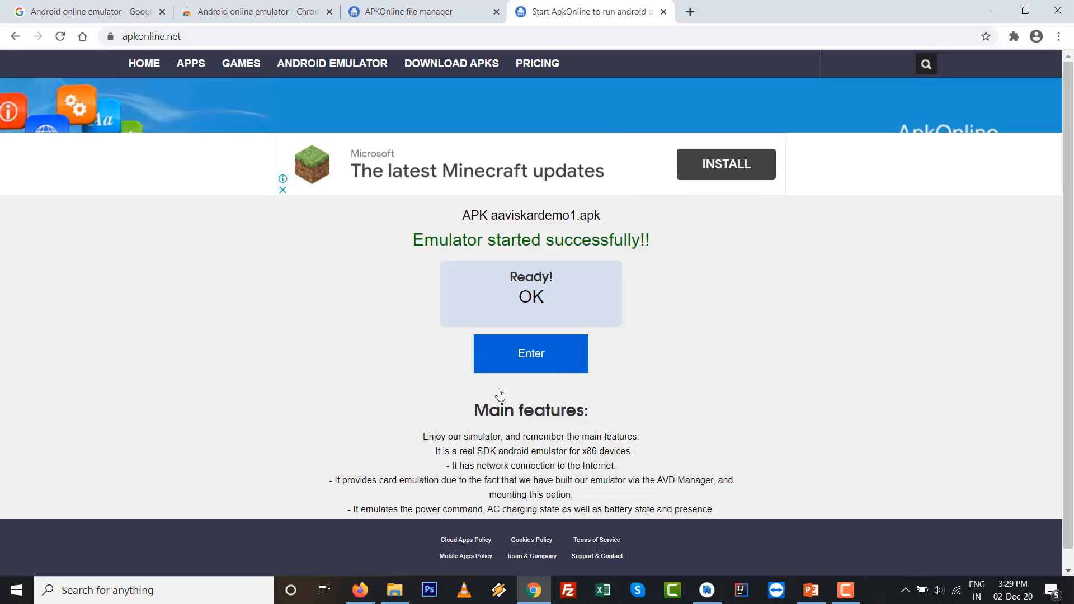
left_click(530, 354)
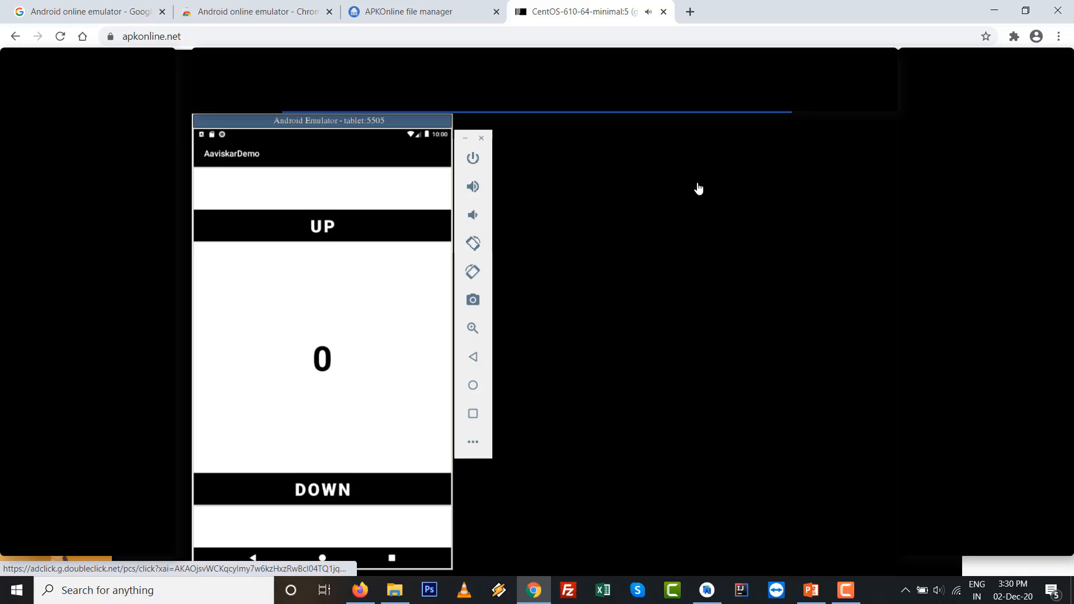
mouse_move(727, 336)
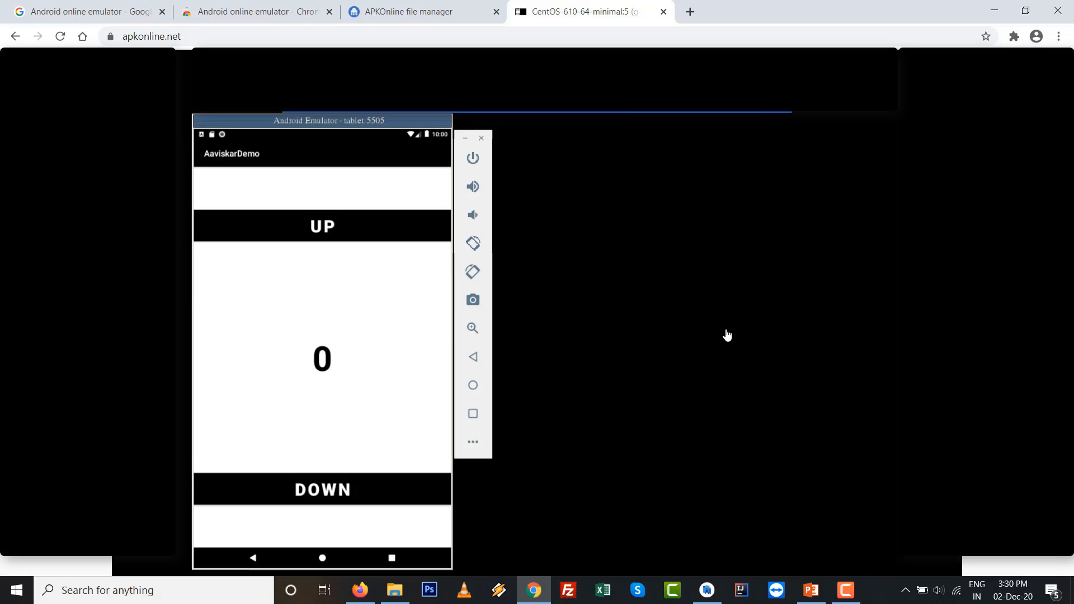
mouse_move(318, 315)
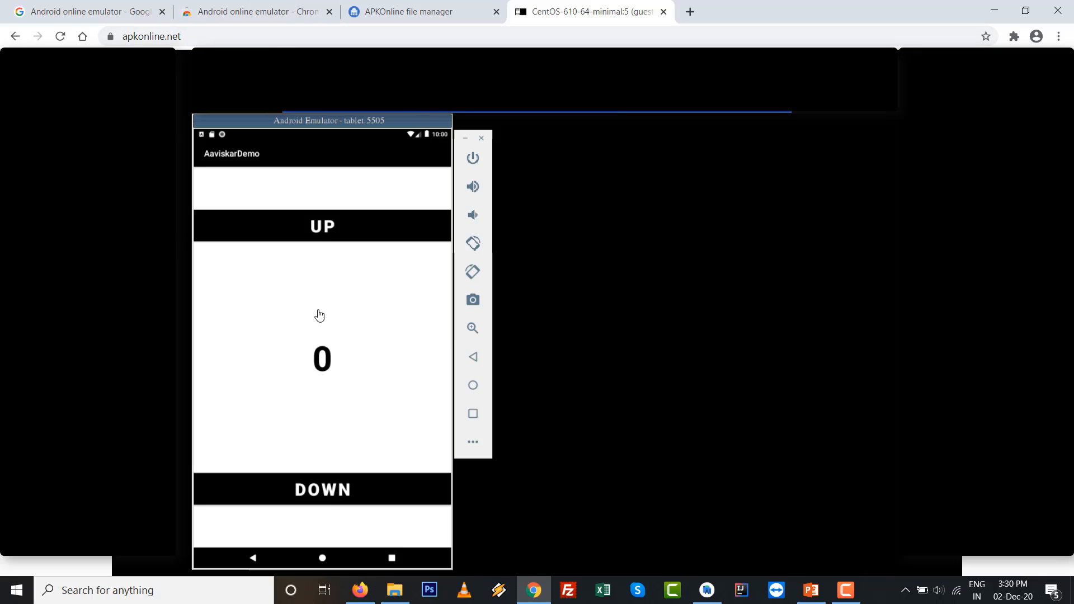
Tap UP twice, DOWN three times into negatives, then UP twice to leave the counter at 3.
left_click(322, 226)
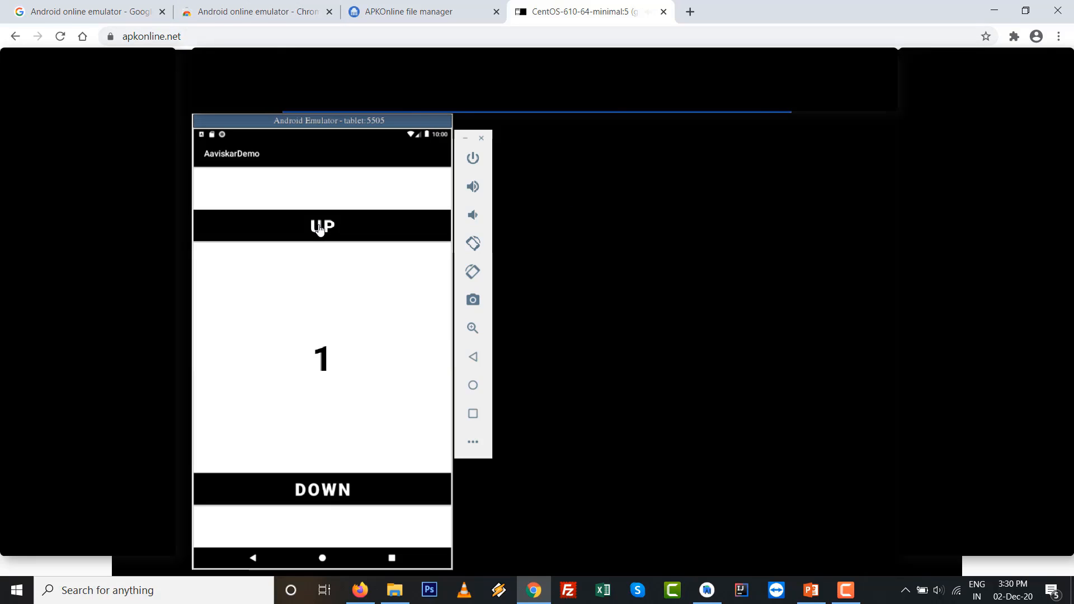
left_click(322, 226)
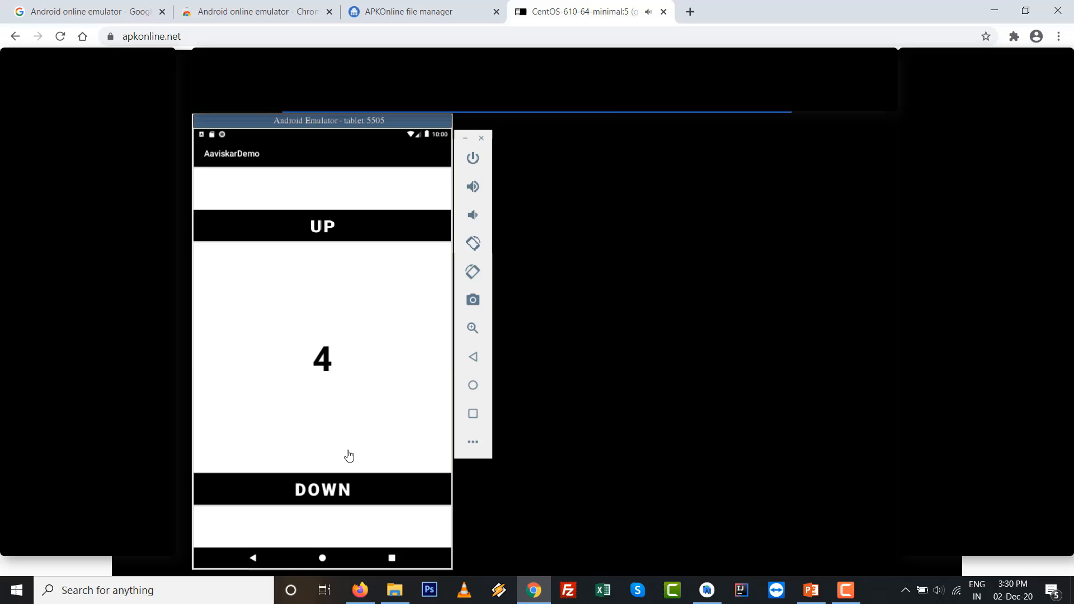
left_click(322, 488)
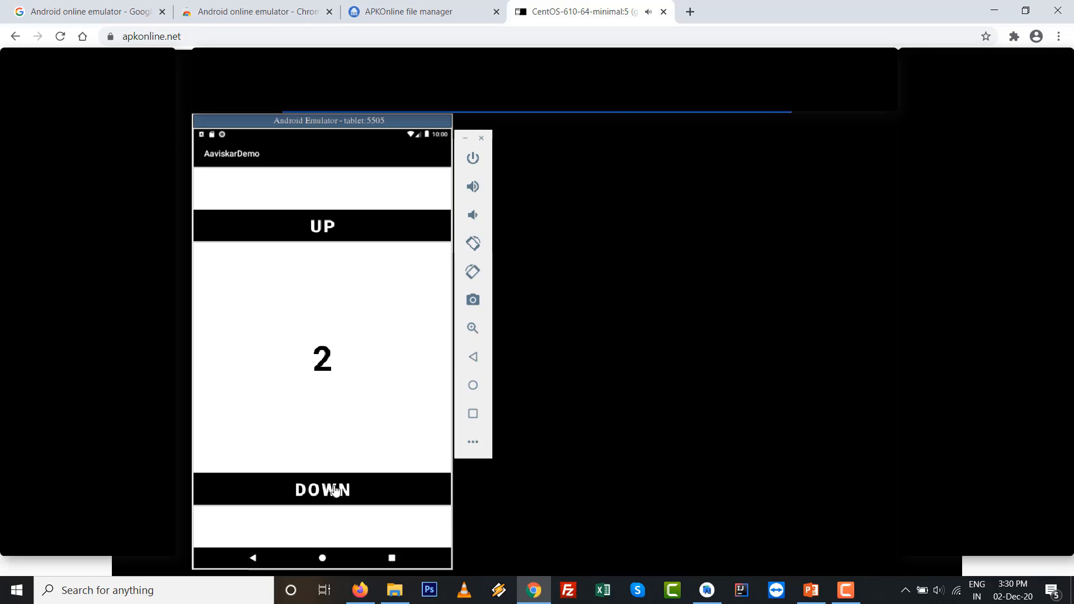
left_click(321, 489)
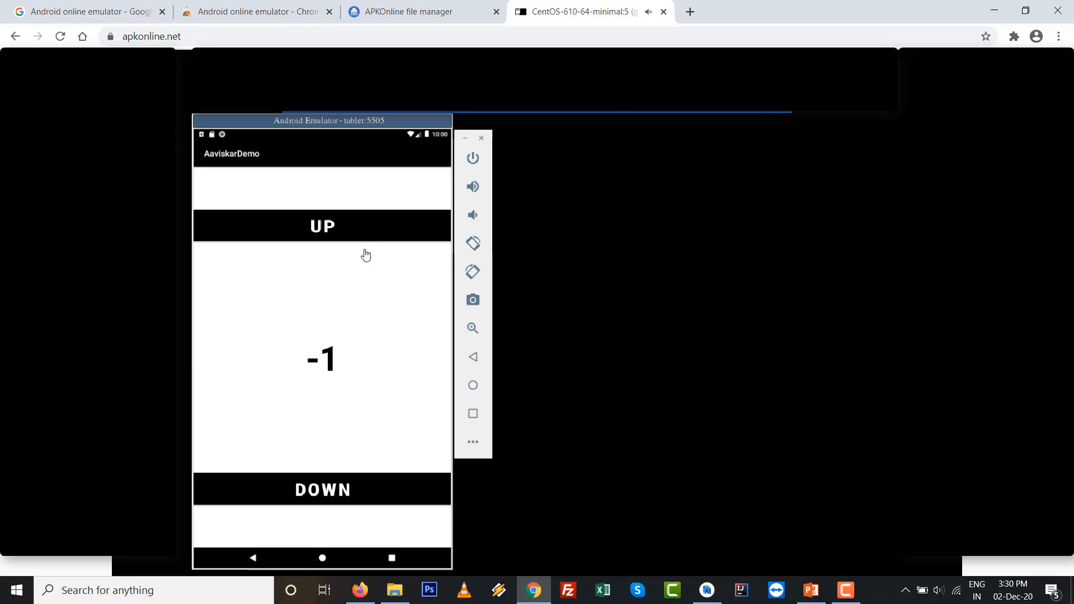
left_click(322, 489)
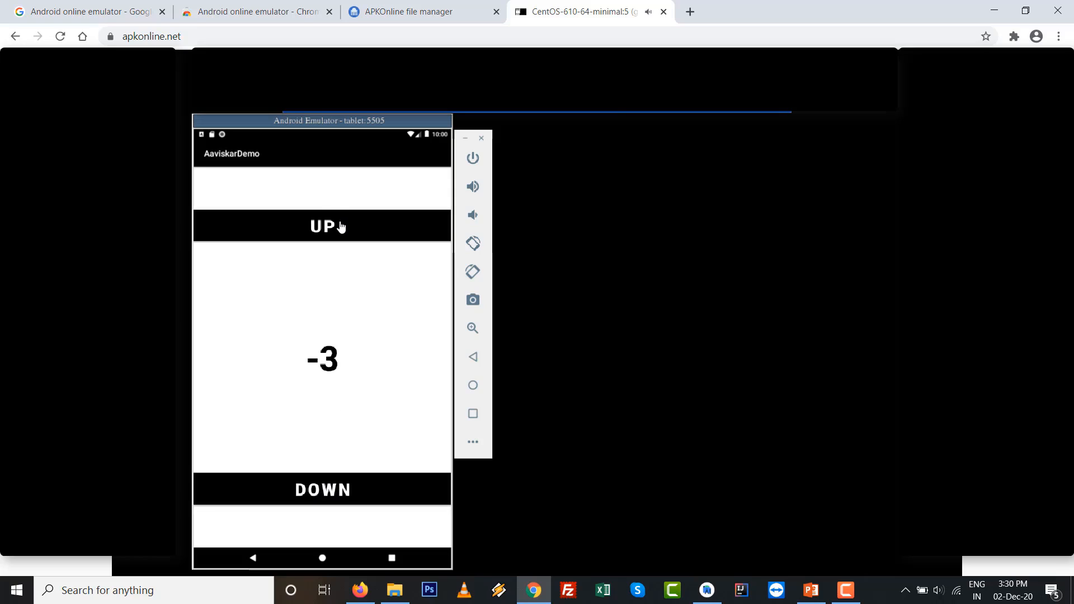
left_click(322, 226)
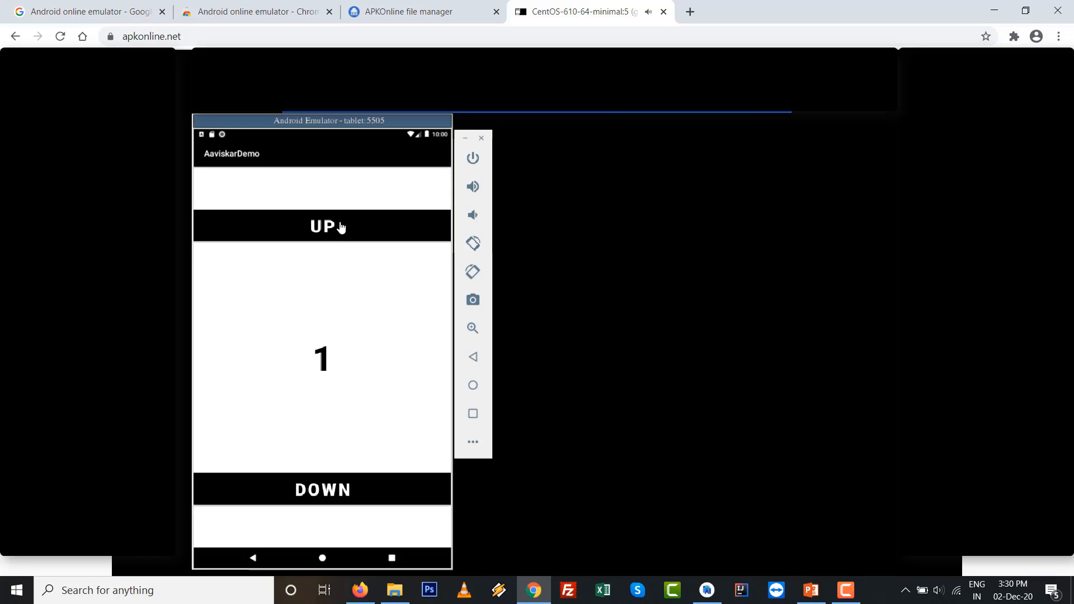
left_click(323, 226)
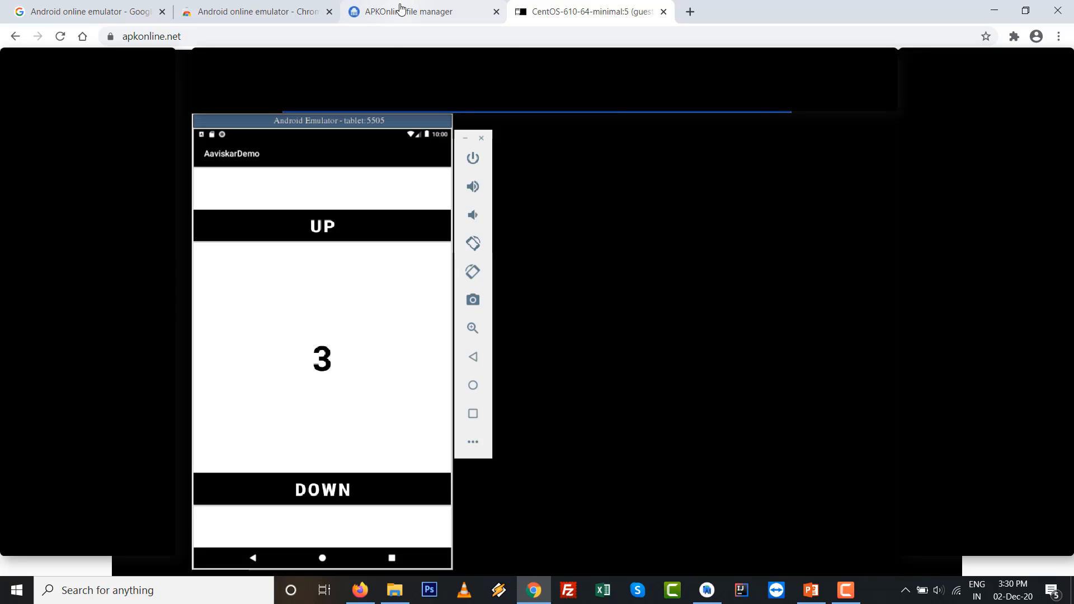
mouse_move(813, 453)
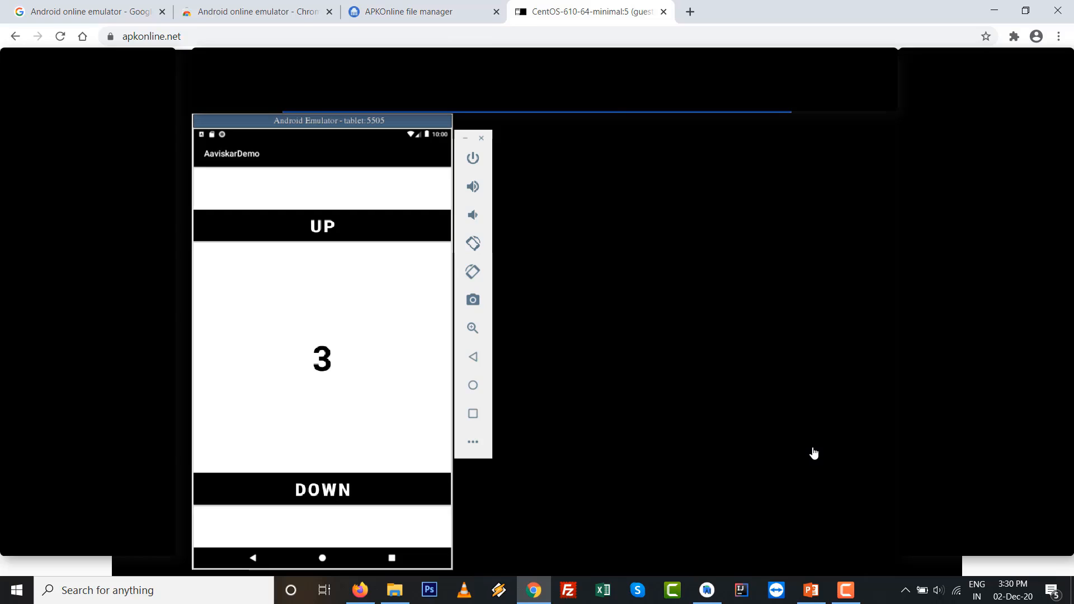
mouse_move(484, 316)
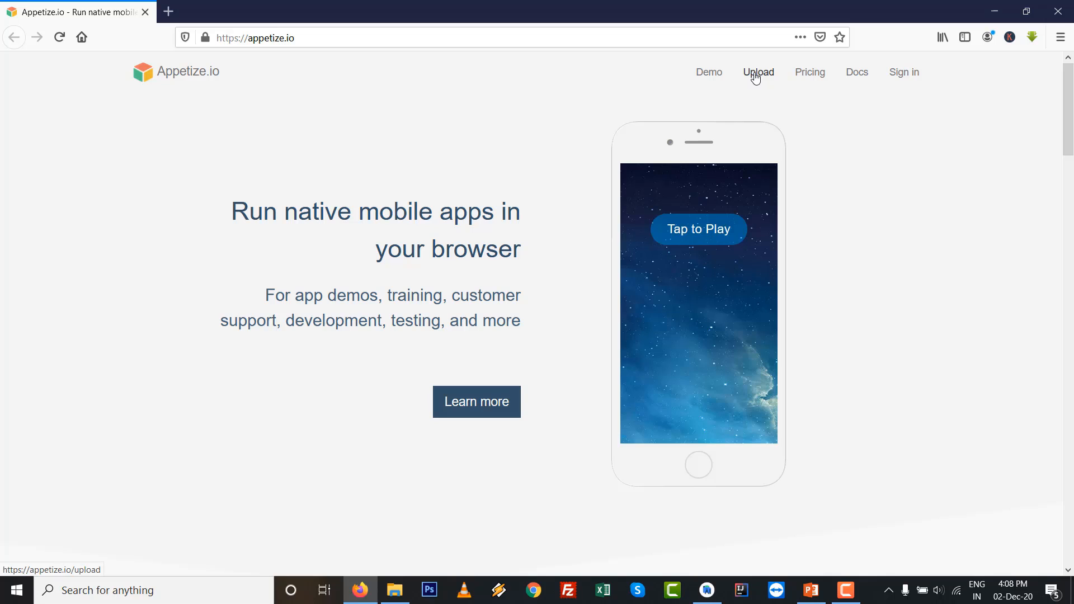
Go to Appetize.io's Upload page and select aaviskardemo1.apk for upload.
left_click(757, 72)
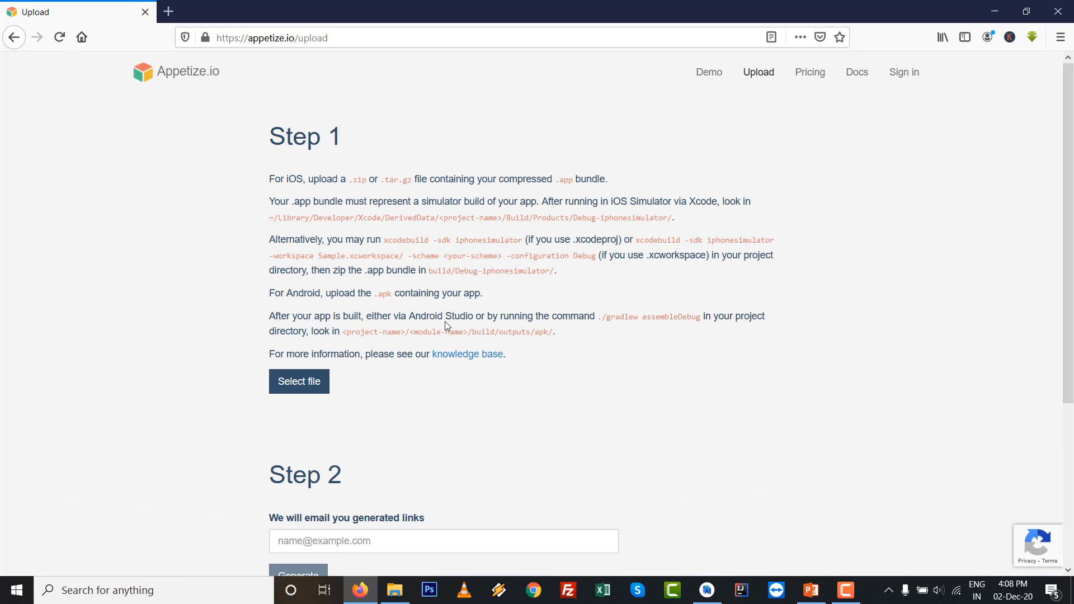
scroll("down", 3)
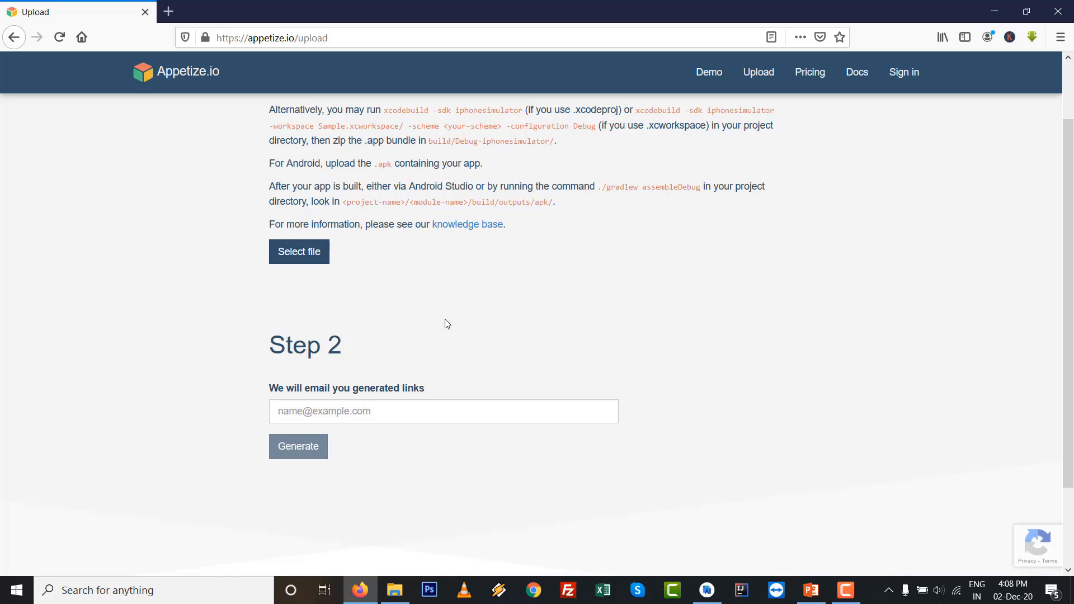
mouse_move(300, 252)
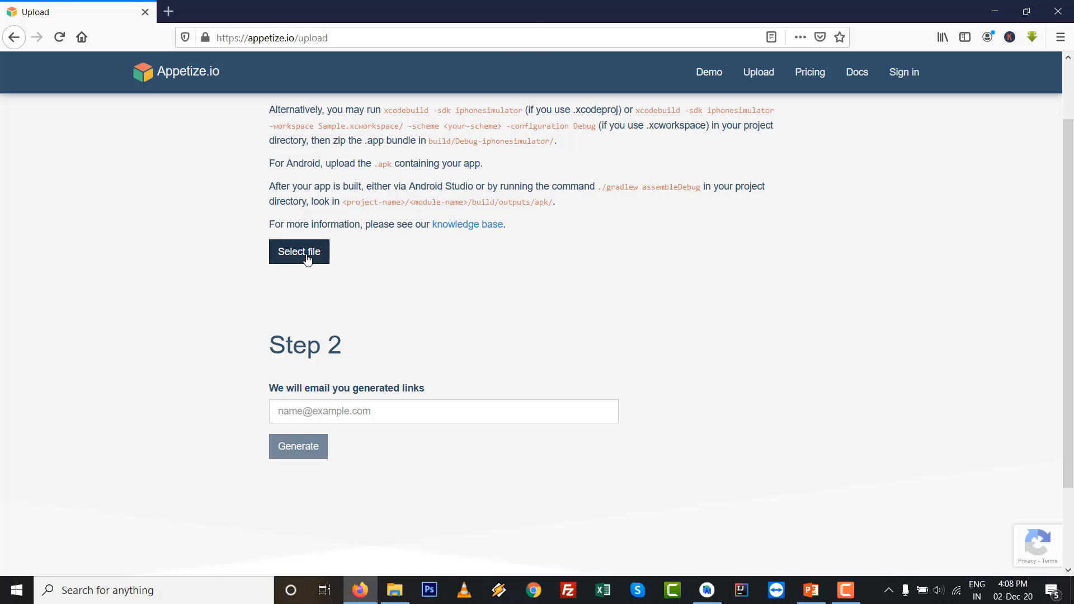
left_click(298, 252)
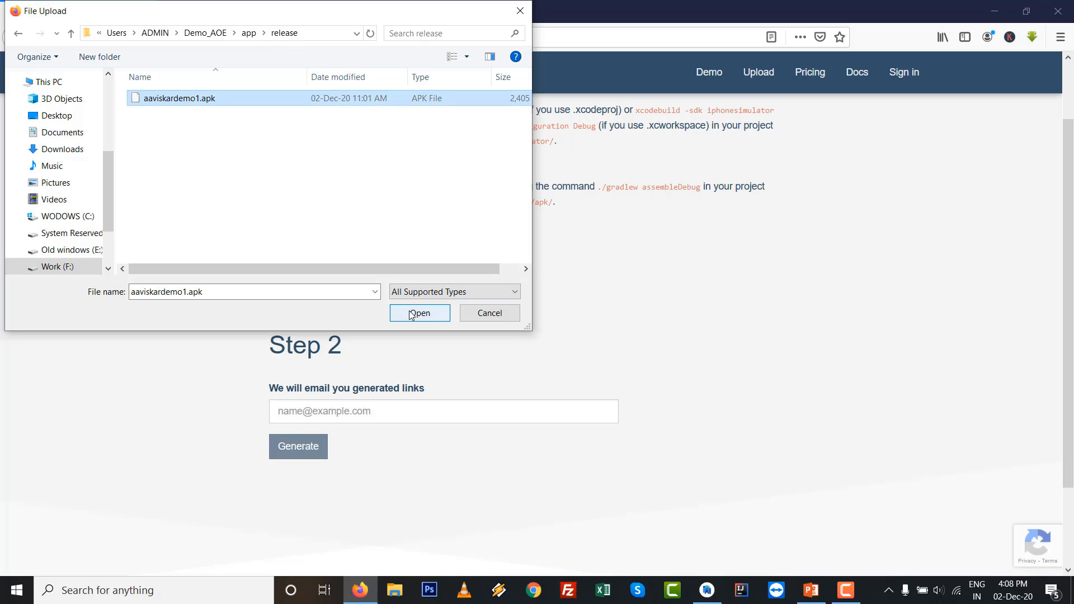
left_click(420, 312)
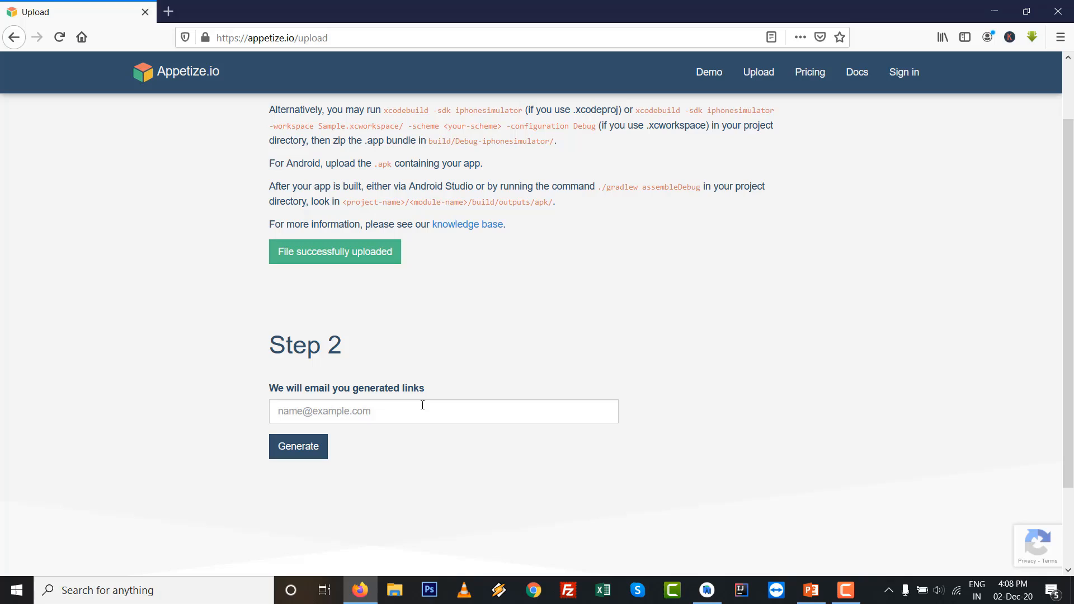
Enter the email address via the 'aav' suggestion so the app links are emailed.
left_click(297, 446)
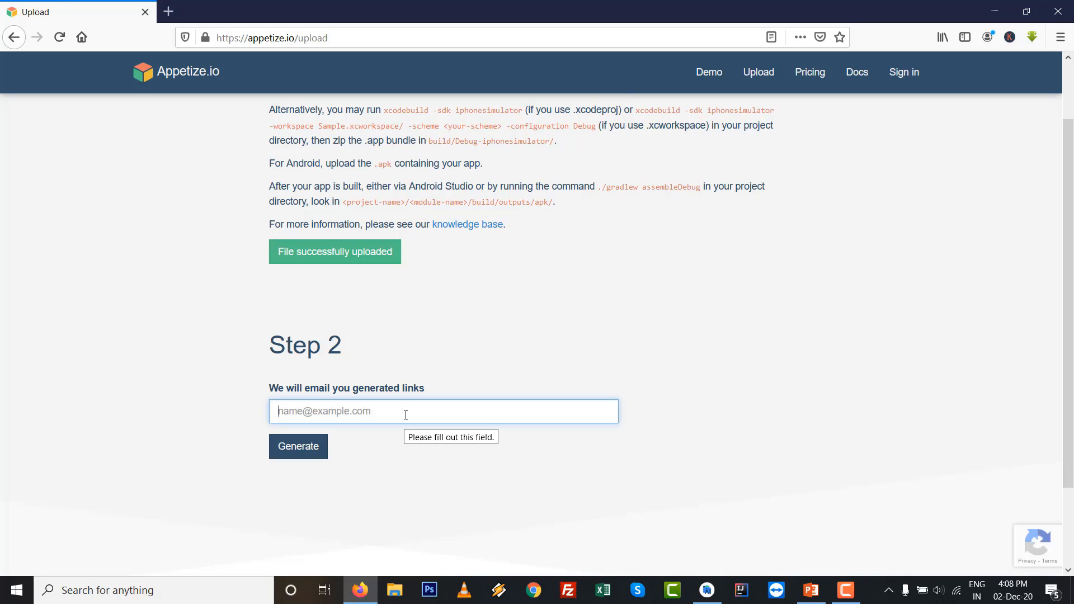
type("aav")
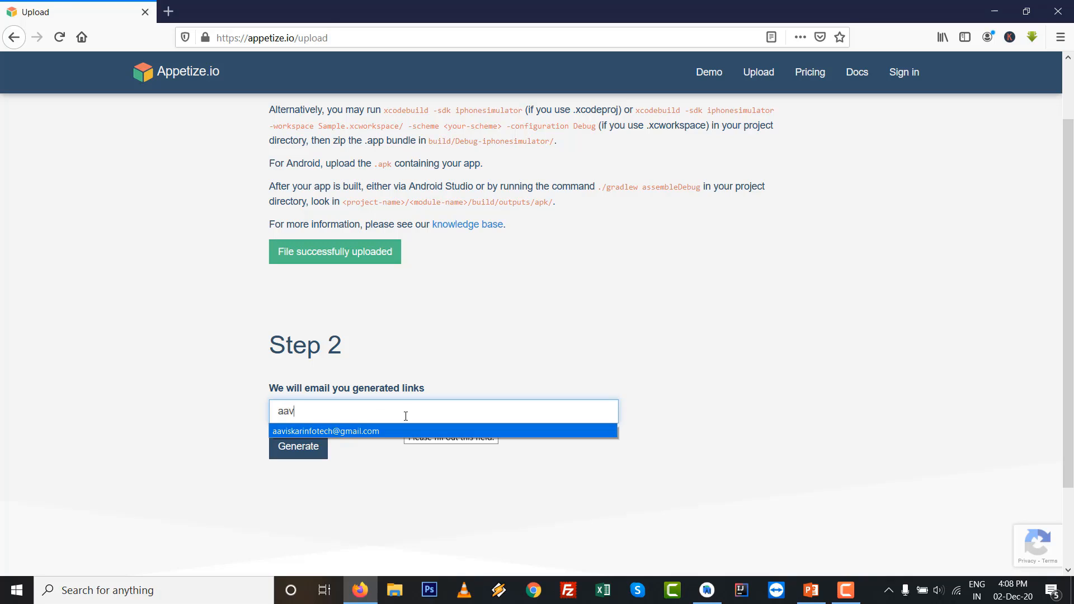
left_click(325, 430)
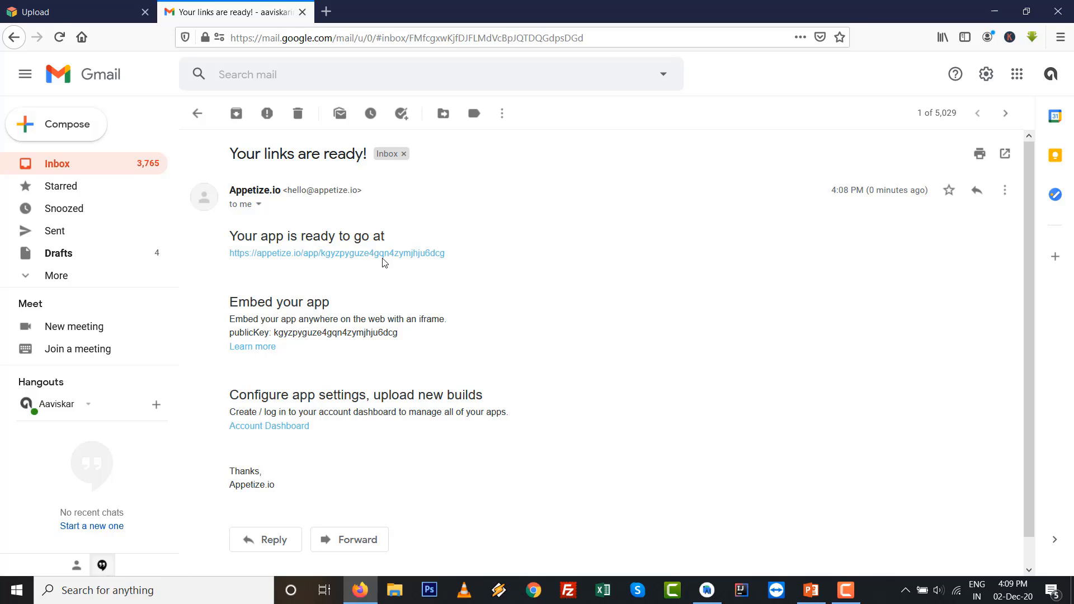
mouse_move(384, 258)
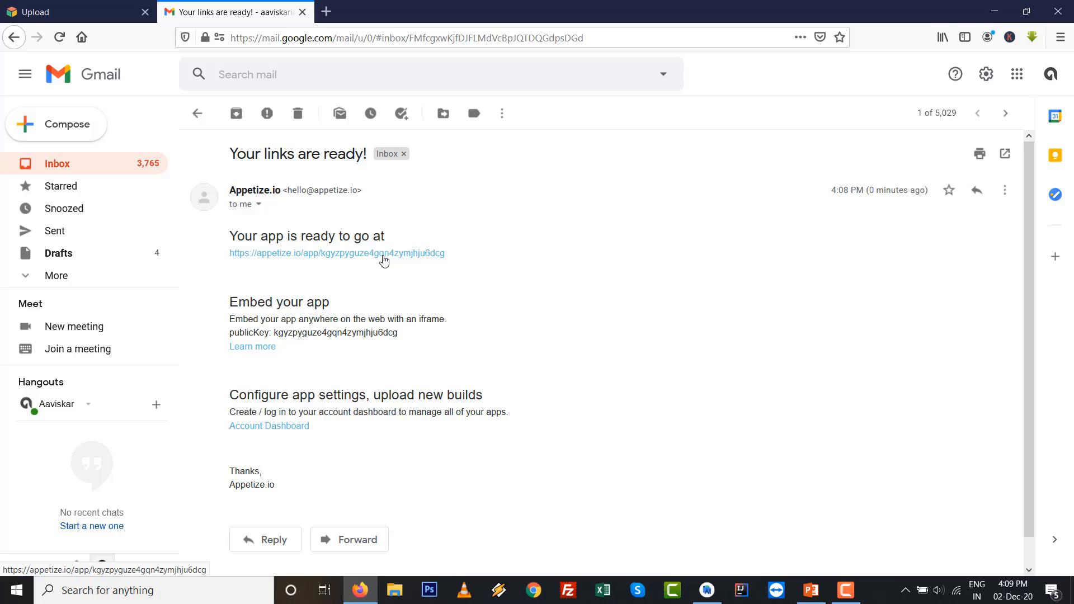
Follow the hosted app link in the 'Your links are ready!' email.
left_click(335, 253)
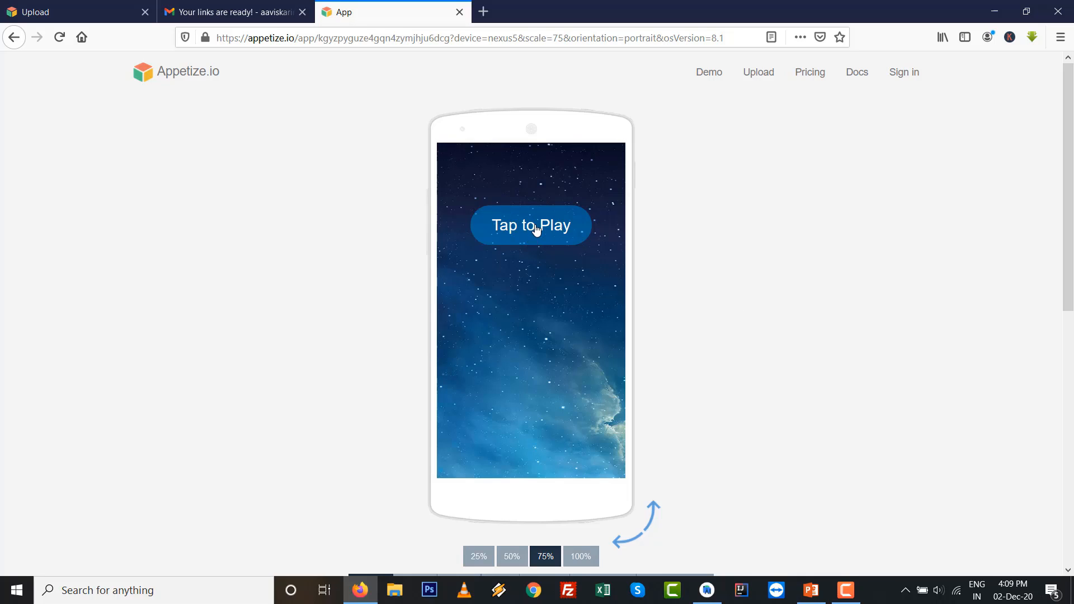
Tap to Play the AaviskarDemo app, count UP twice then DOWN twice, ending at 1.
left_click(530, 225)
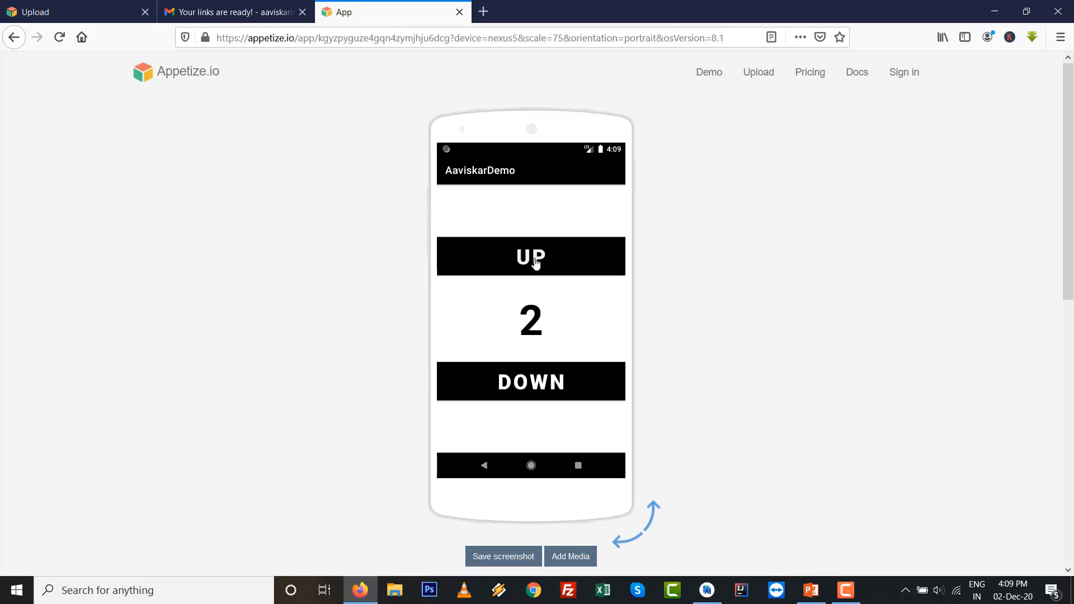
left_click(531, 257)
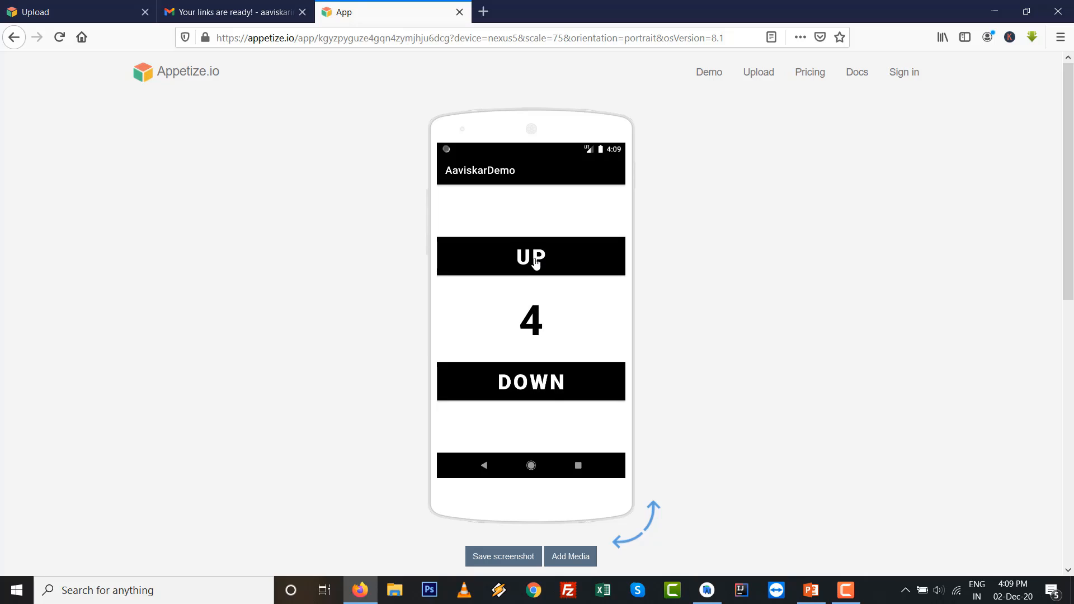
left_click(530, 257)
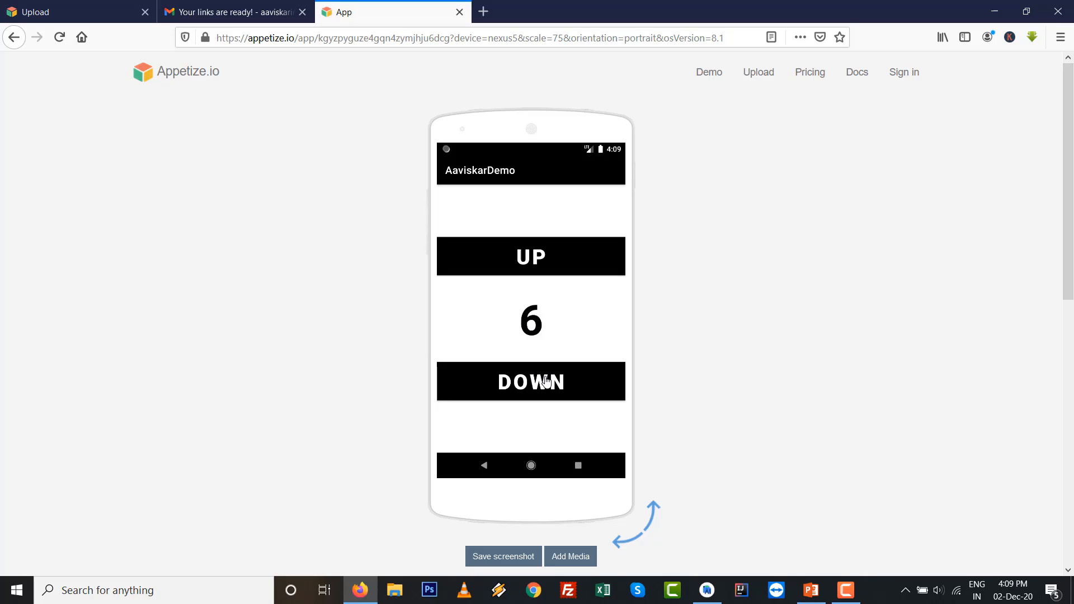
left_click(530, 381)
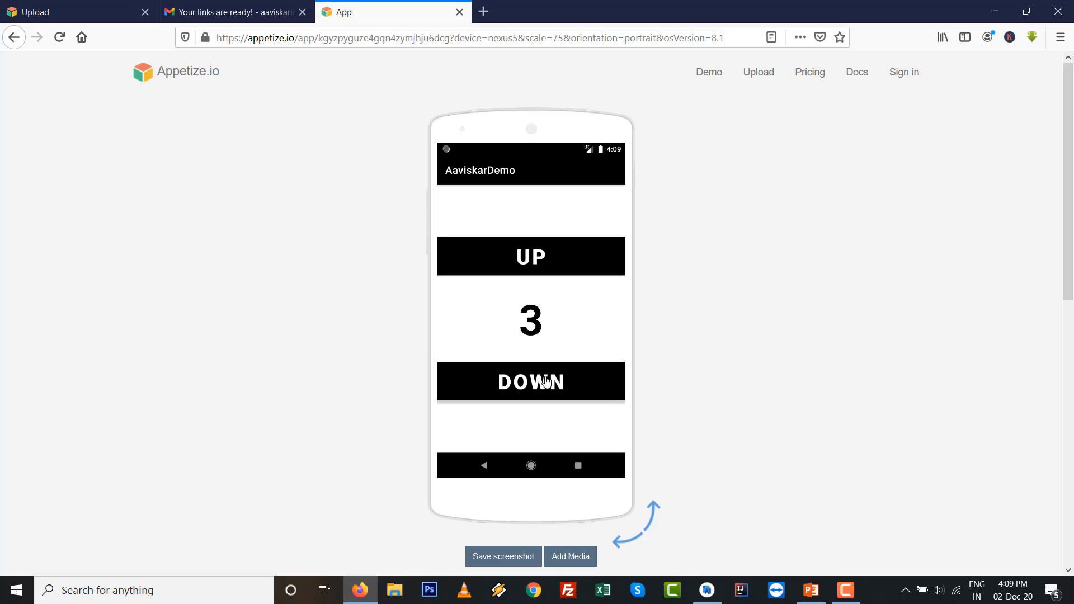
left_click(531, 381)
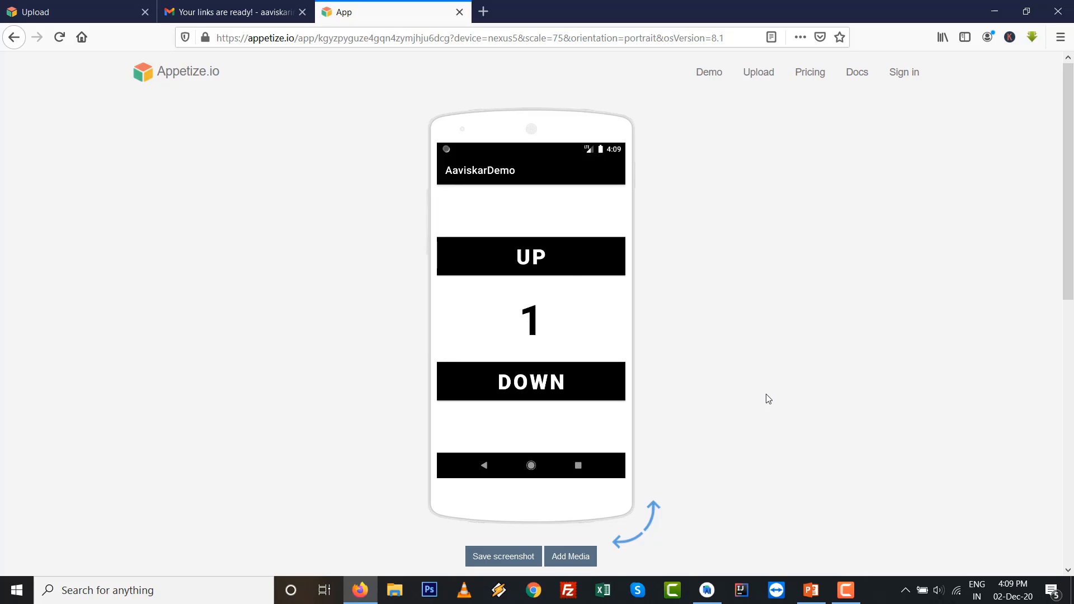